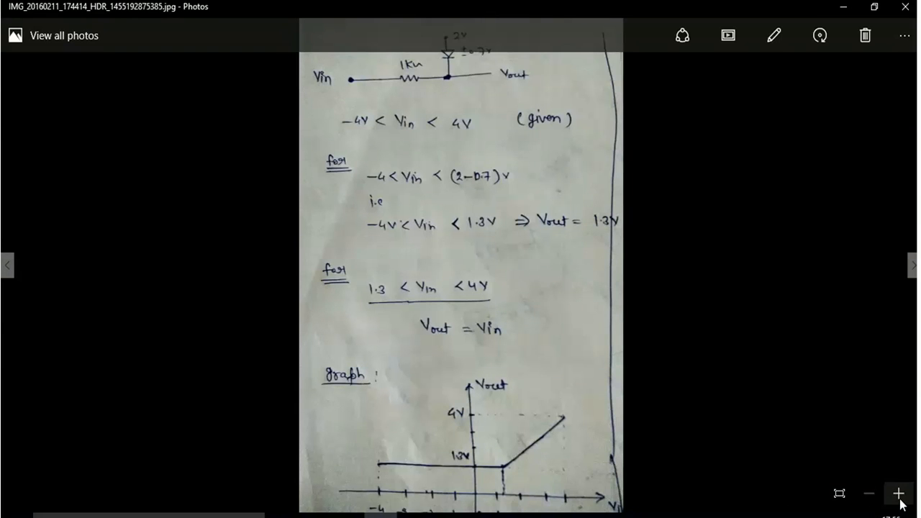
Zoom into the handwritten clipper notes until the circuit diagram and derivation fill the window.
click(898, 494)
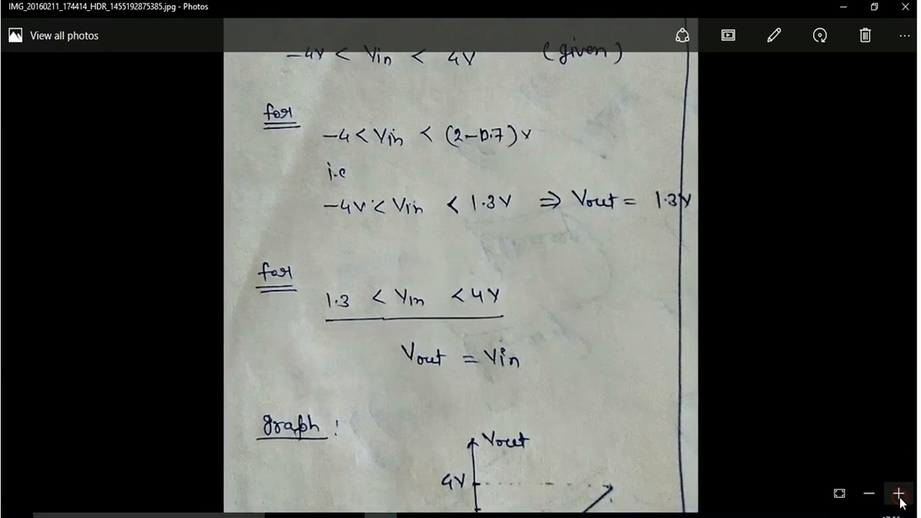
click(898, 493)
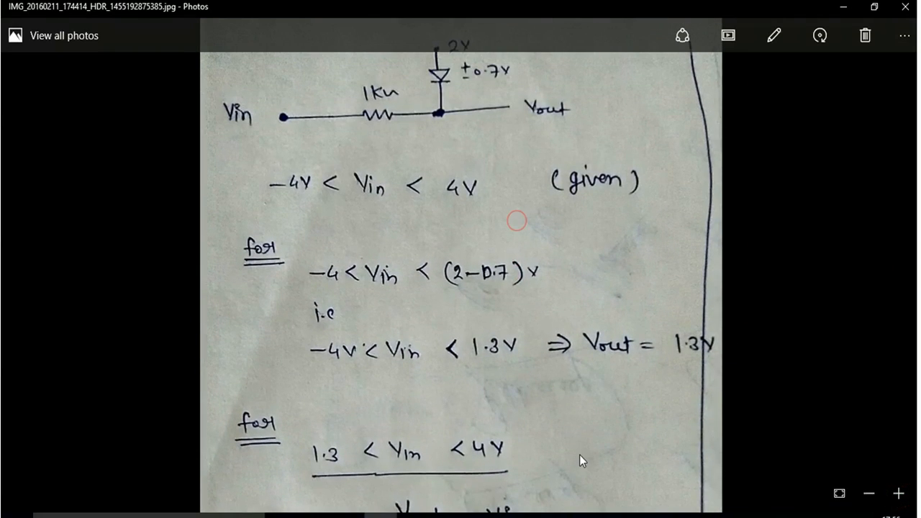
click(896, 495)
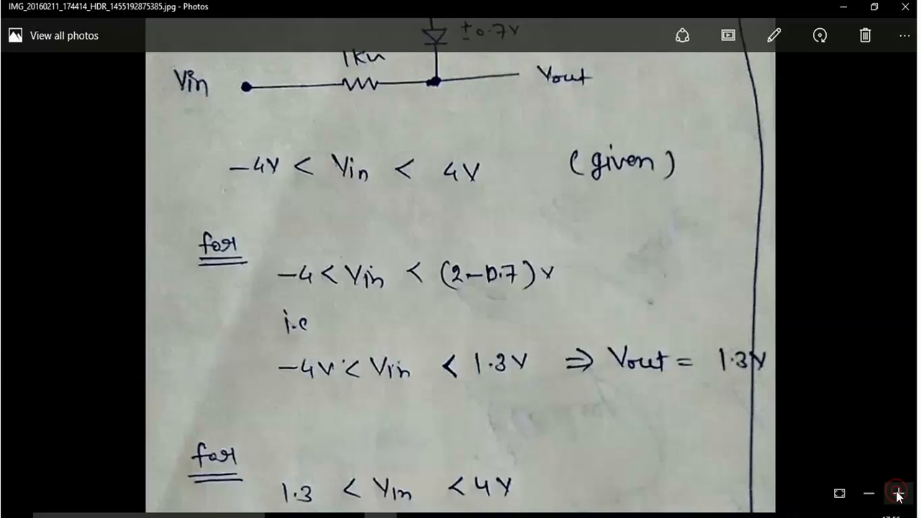
click(898, 494)
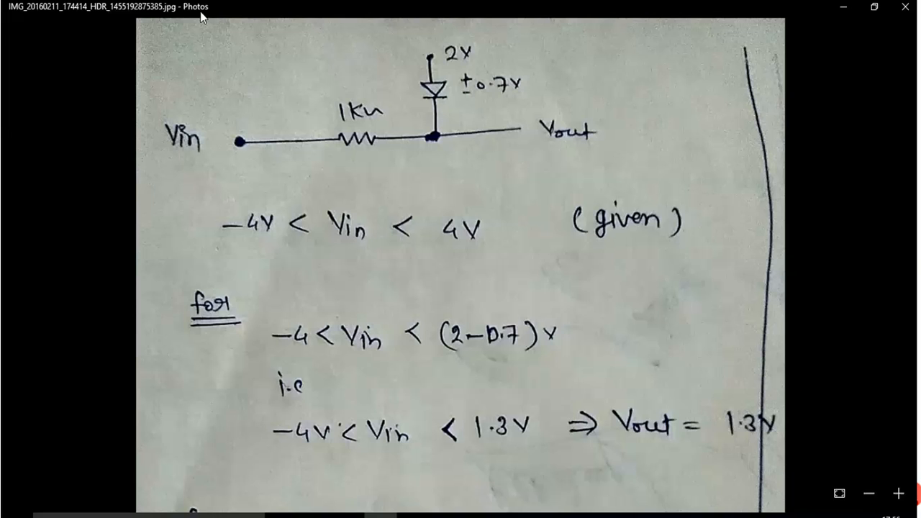
mouse_move(194, 147)
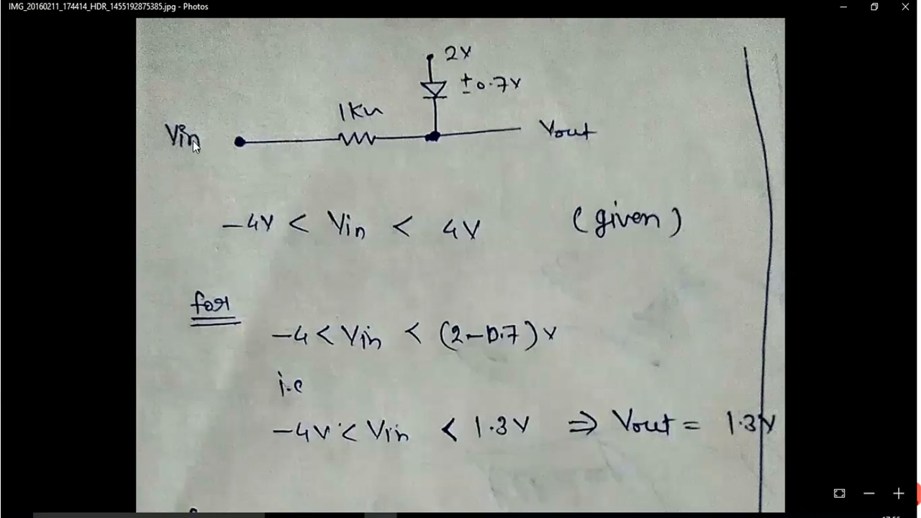
mouse_move(467, 56)
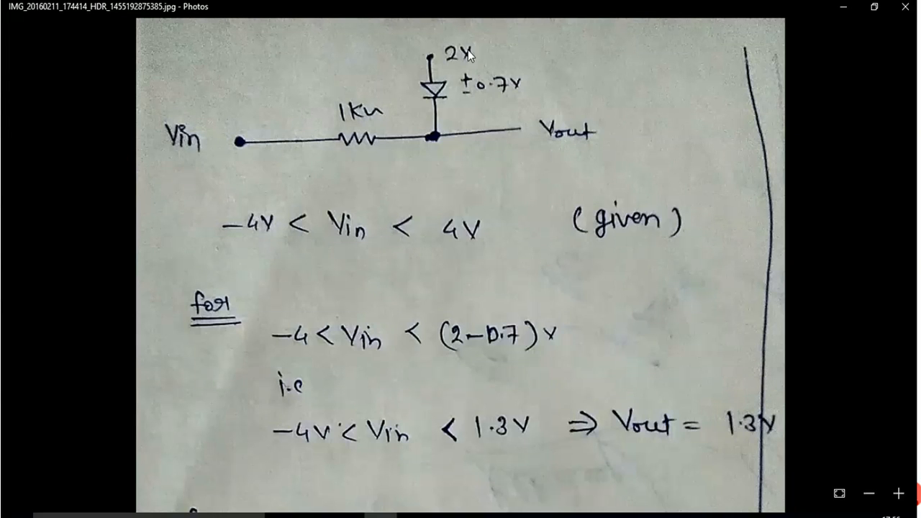
mouse_move(481, 124)
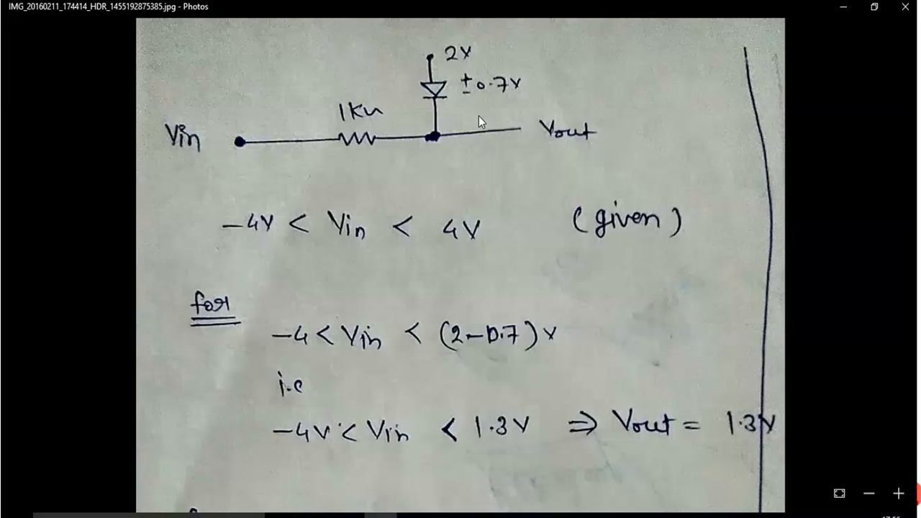
mouse_move(574, 156)
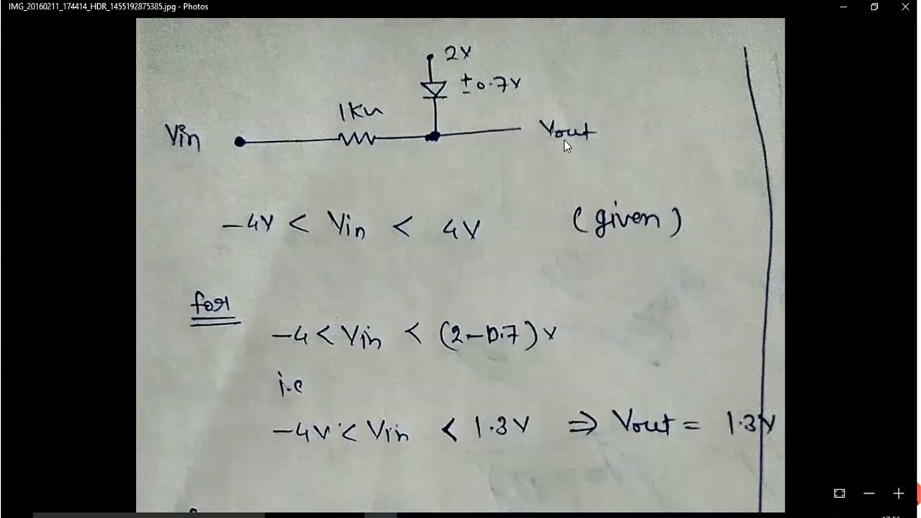
mouse_move(179, 162)
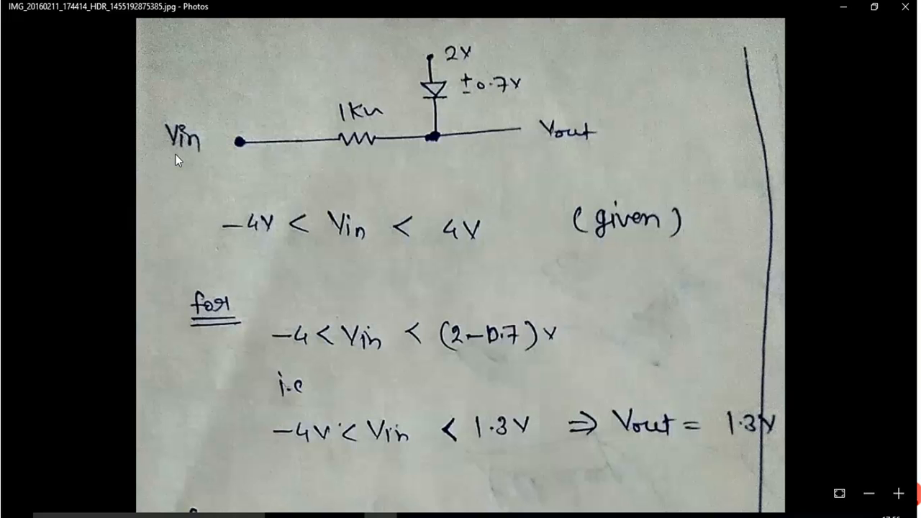
mouse_move(262, 247)
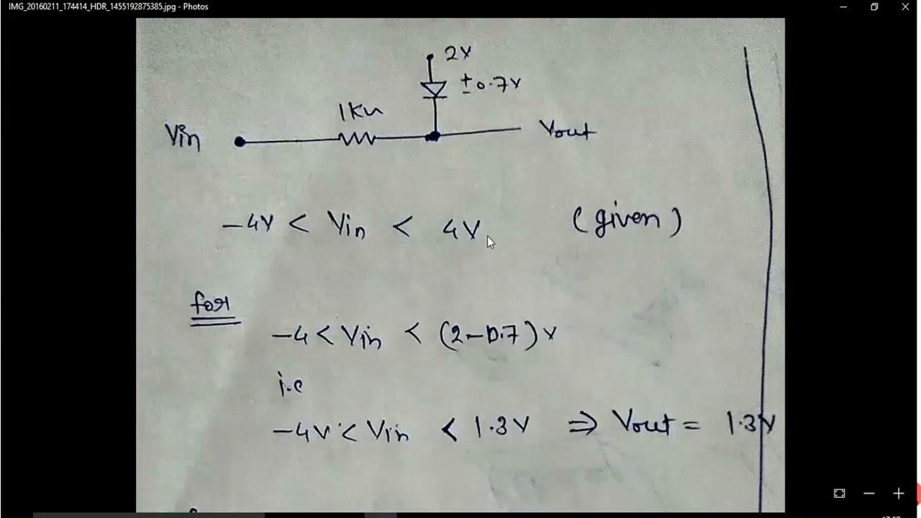
mouse_move(697, 178)
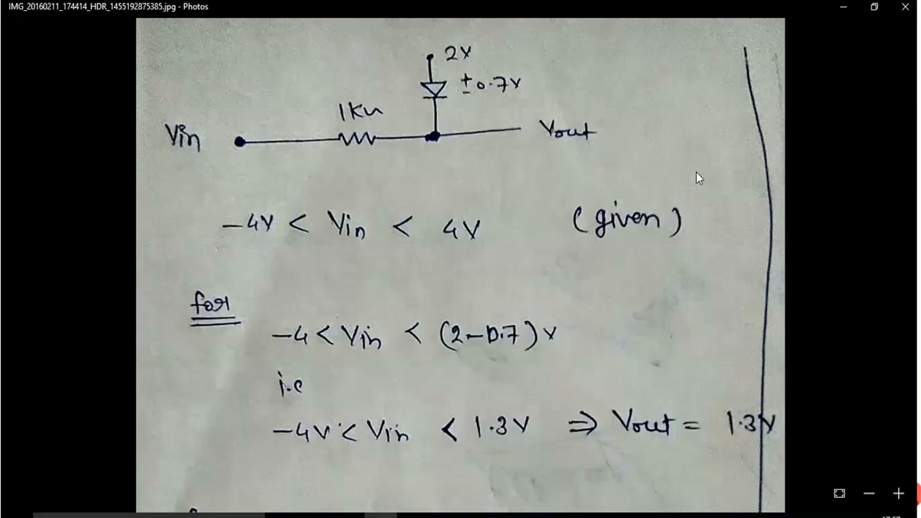
mouse_move(770, 122)
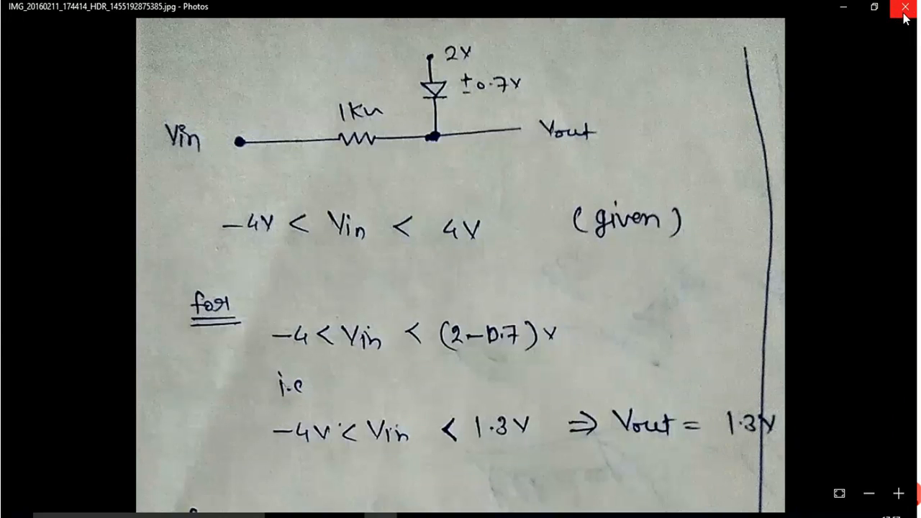
mouse_move(877, 8)
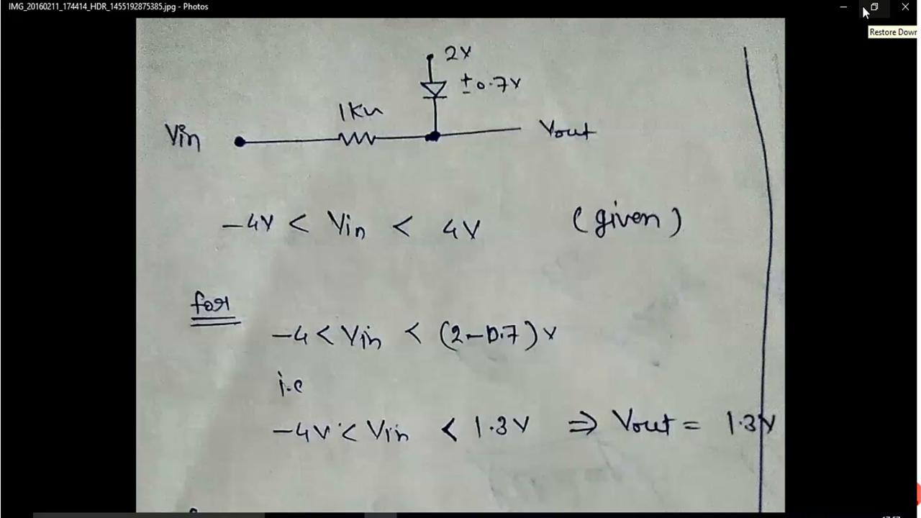
Close the notes photo and launch LTspice IV from the desktop into a blank Draft1.
click(904, 7)
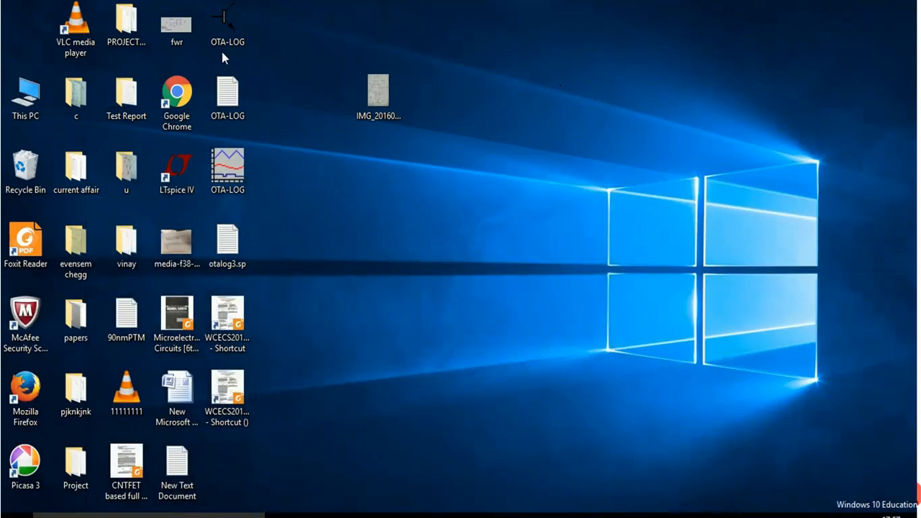
double_click(176, 162)
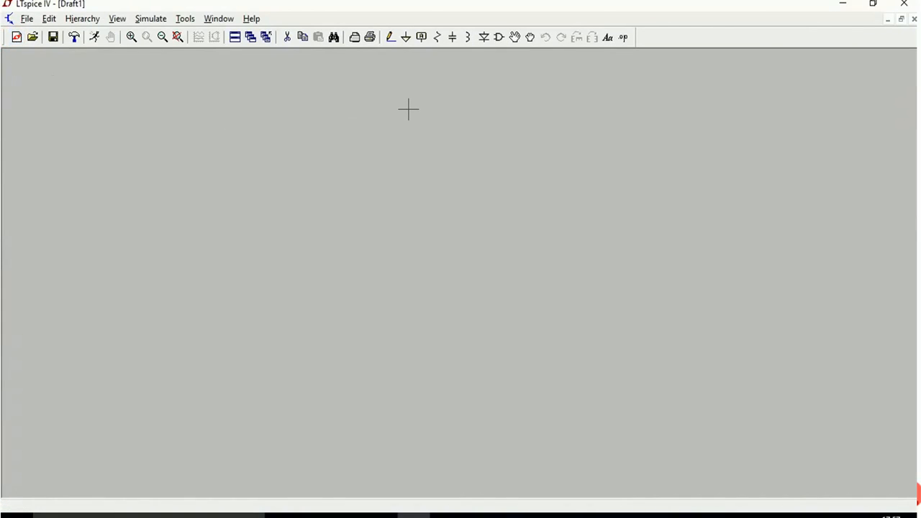
mouse_move(484, 89)
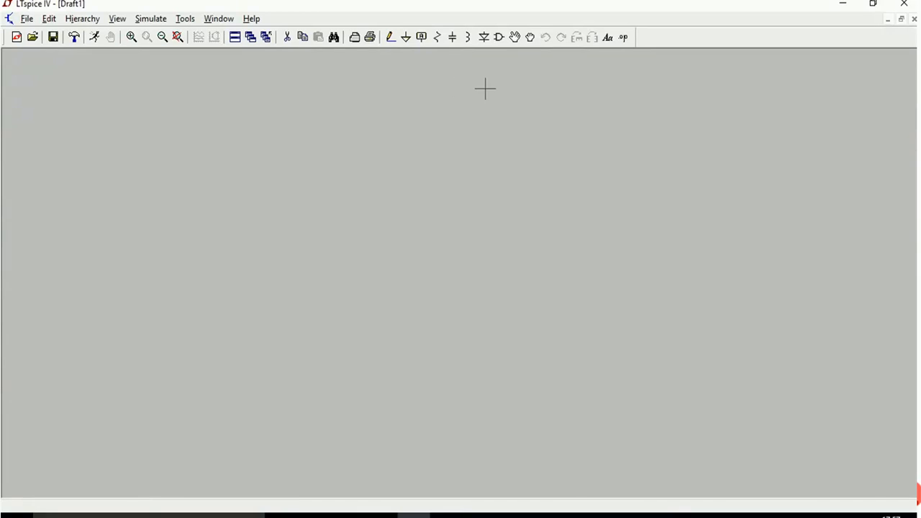
mouse_move(483, 59)
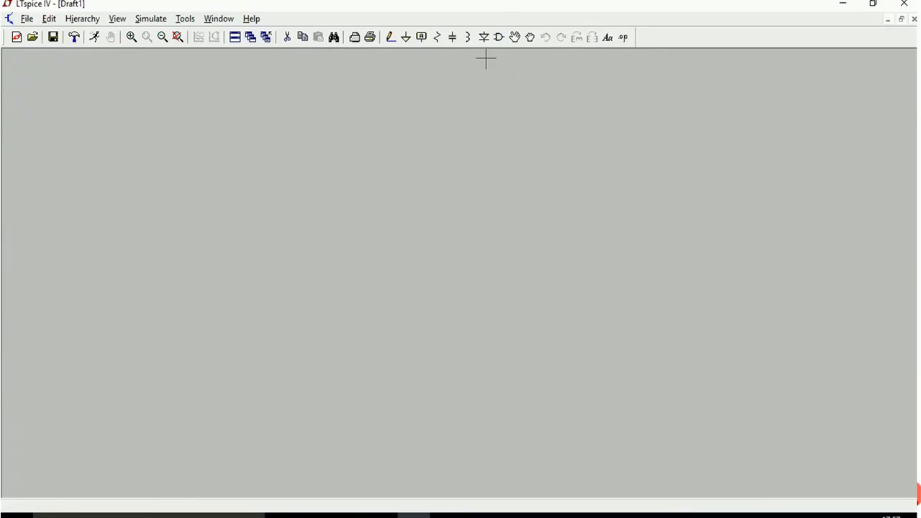
mouse_move(442, 56)
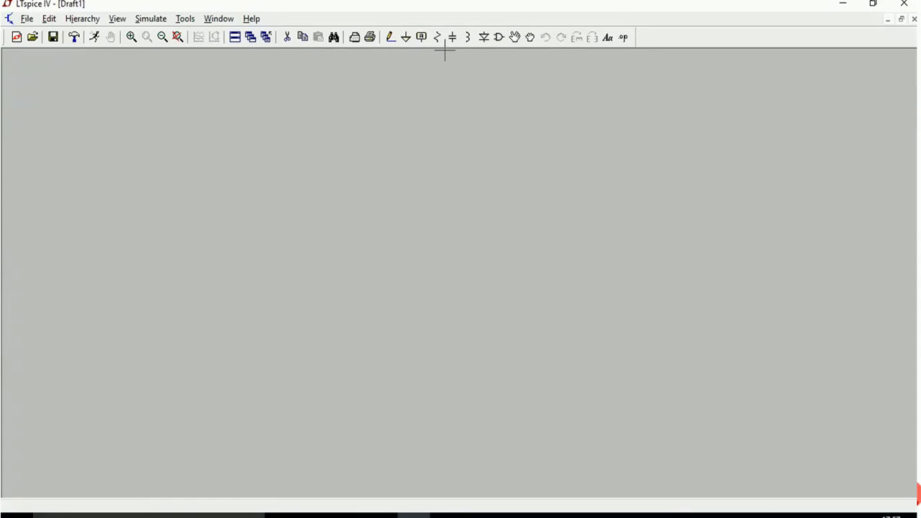
Place resistor R1, diode D1, voltage source V1 and a rotated second source V2.
click(436, 38)
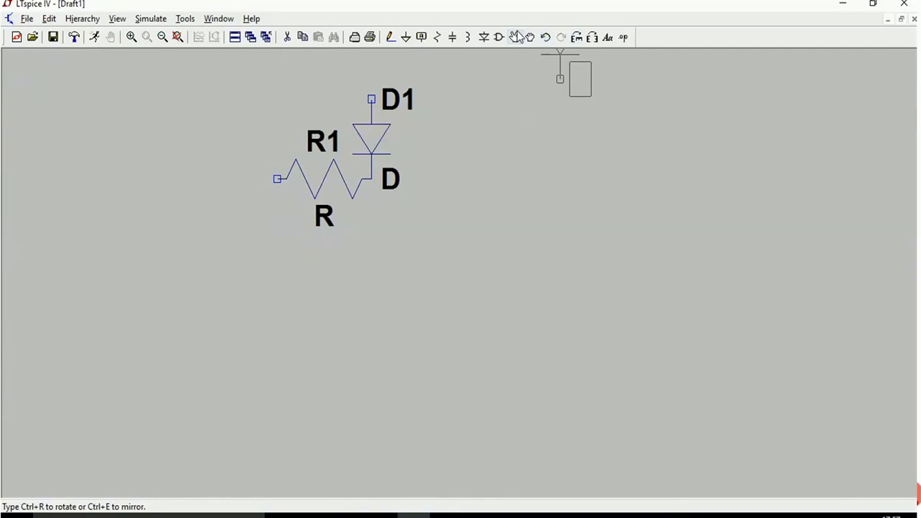
click(499, 39)
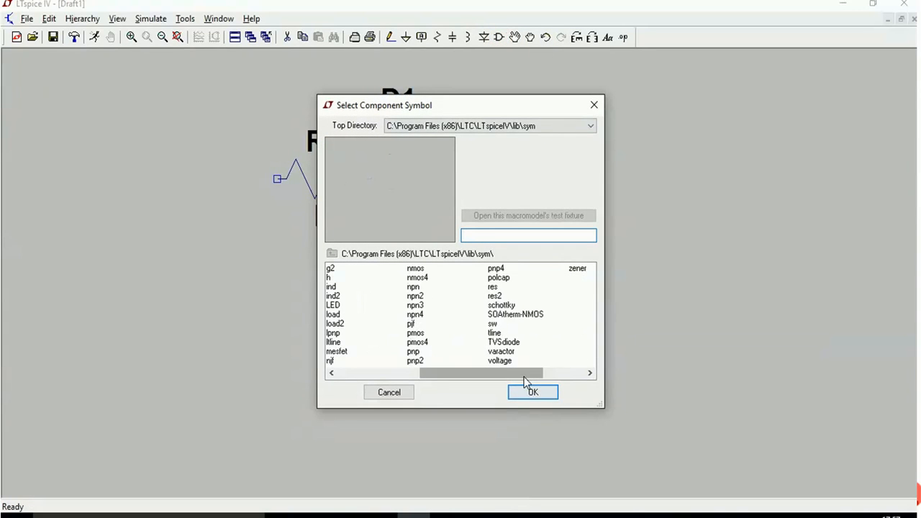
click(499, 361)
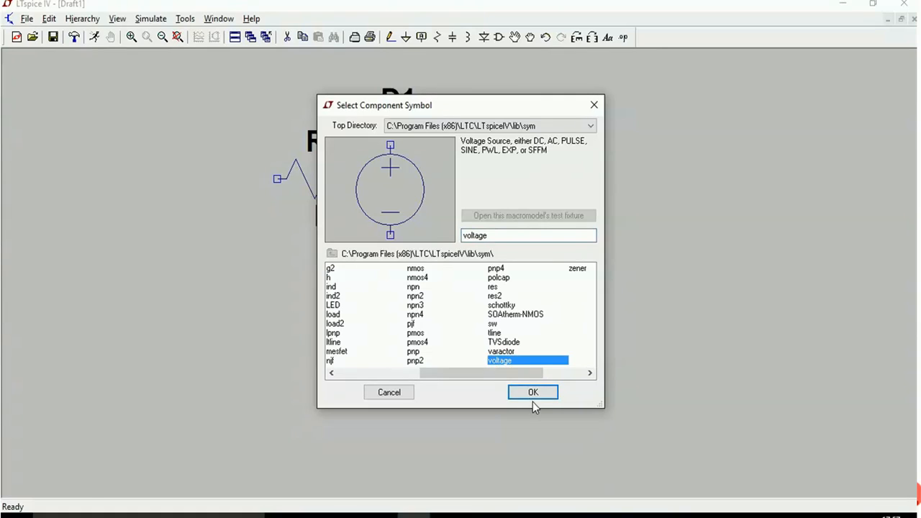
click(532, 392)
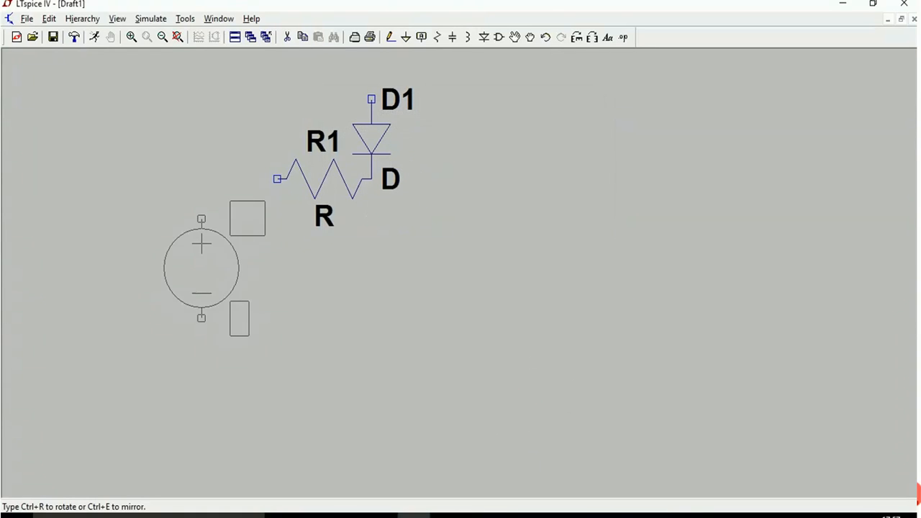
click(199, 246)
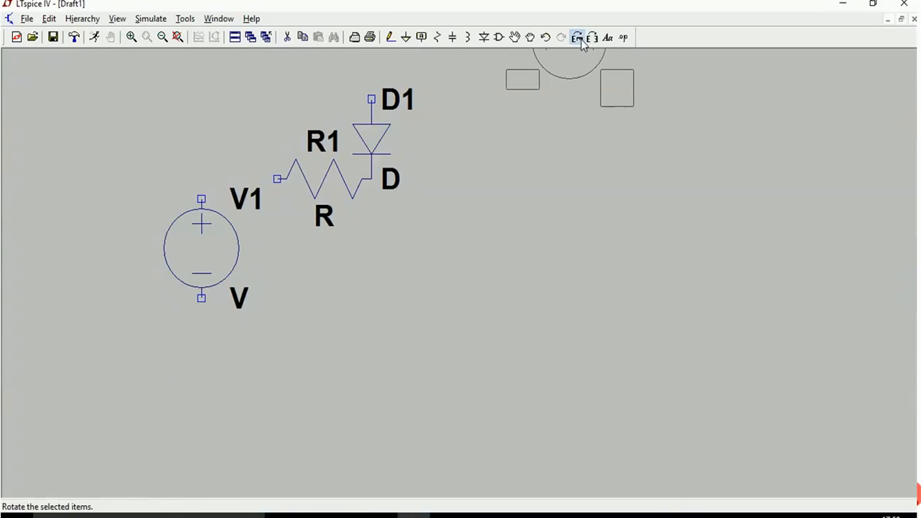
click(580, 34)
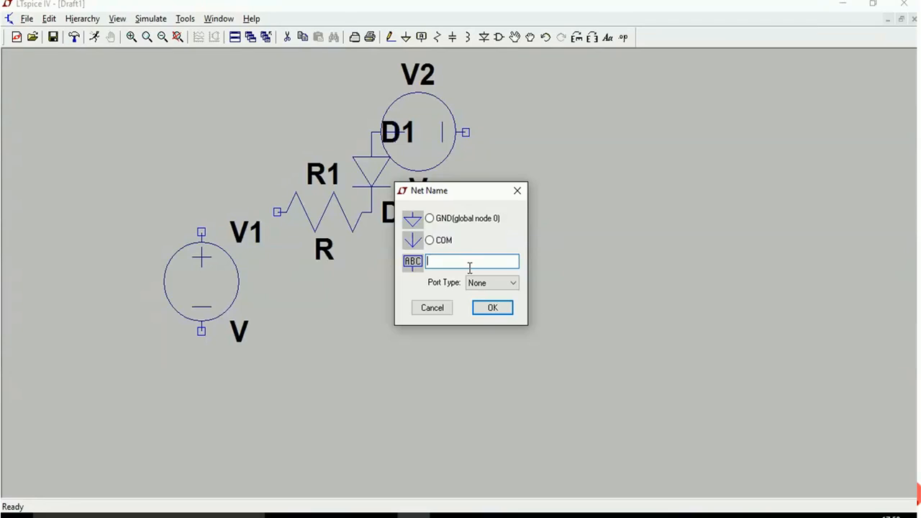
Label the resistor–diode junction as net 'output' and wire the circuit with both sources grounded.
text(output)
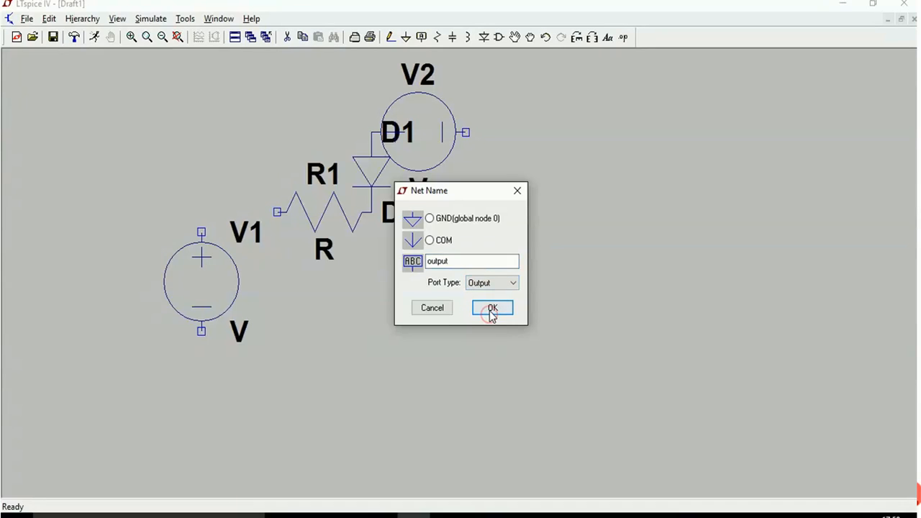
click(492, 307)
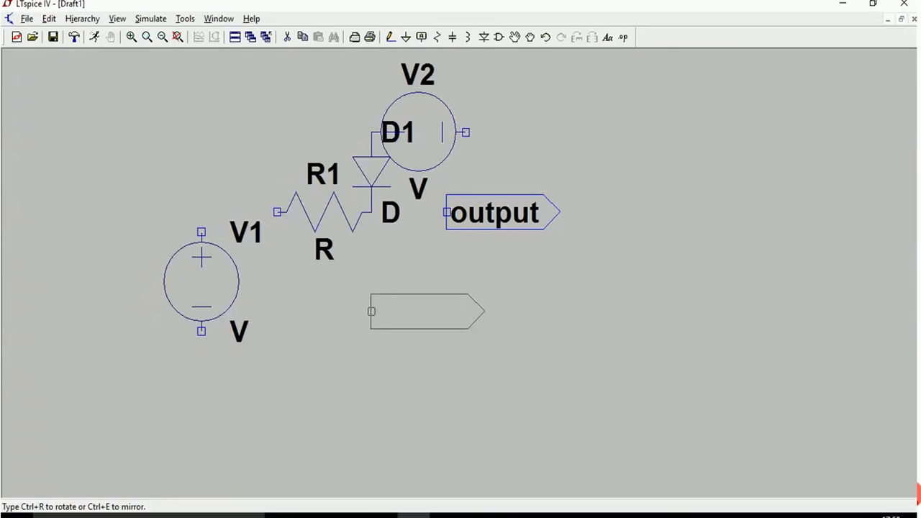
click(414, 37)
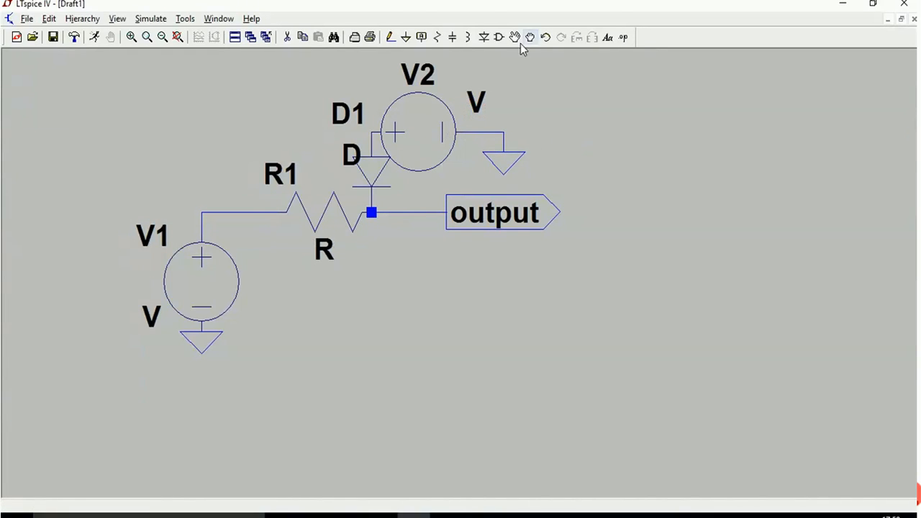
Set voltage source V2 to a DC value of 2 V.
click(492, 38)
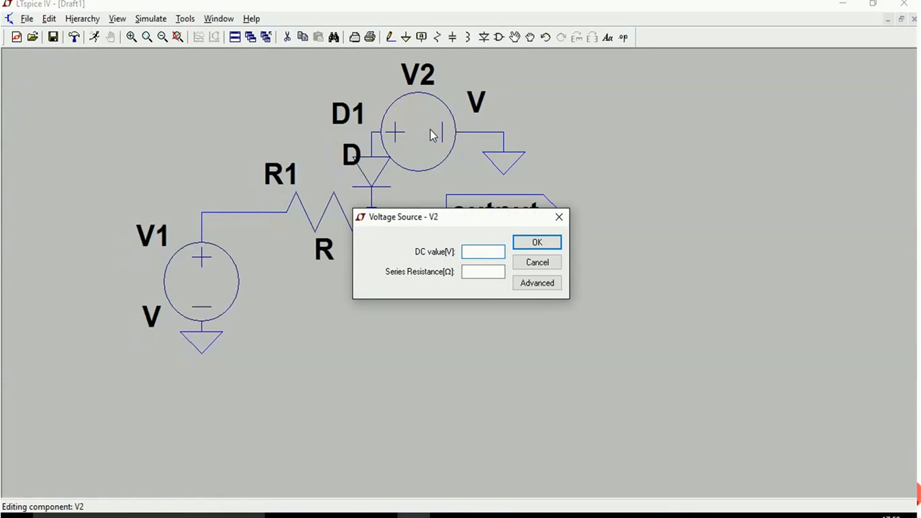
text(2)
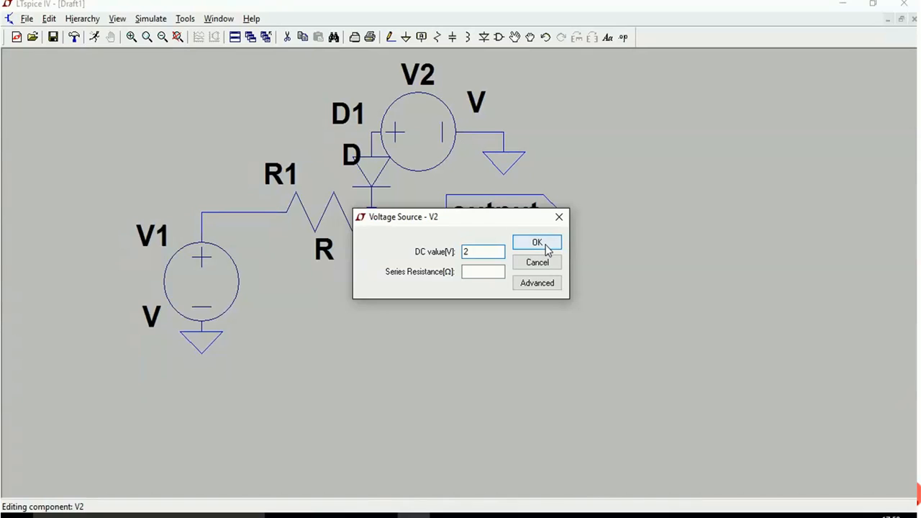
click(536, 242)
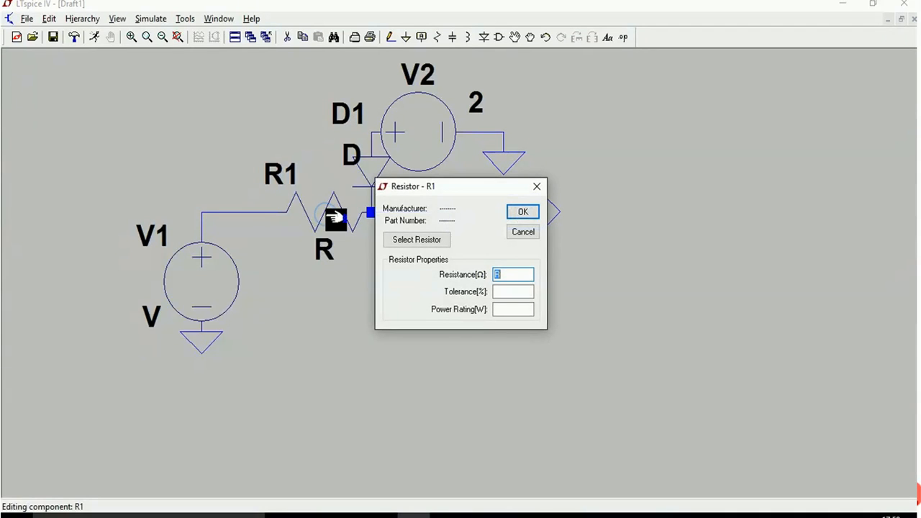
Set the resistance of R1 to 1k.
text(1)
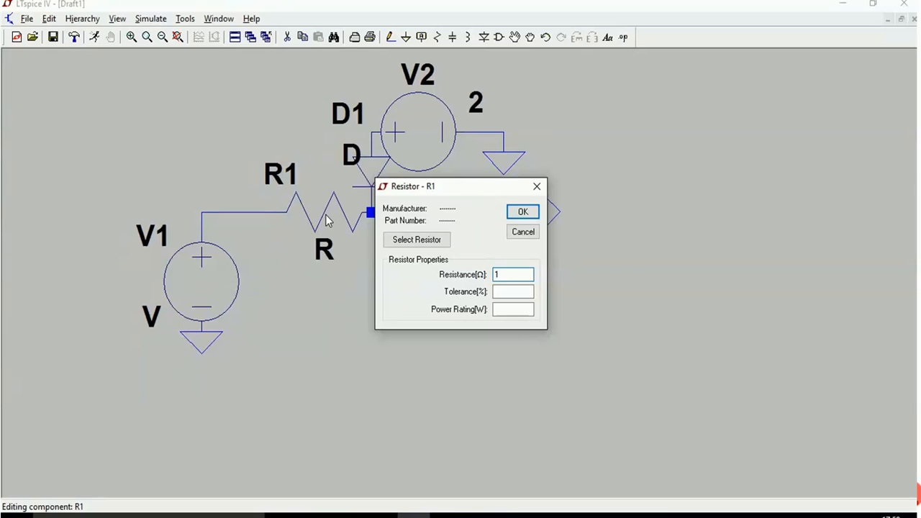
text(k)
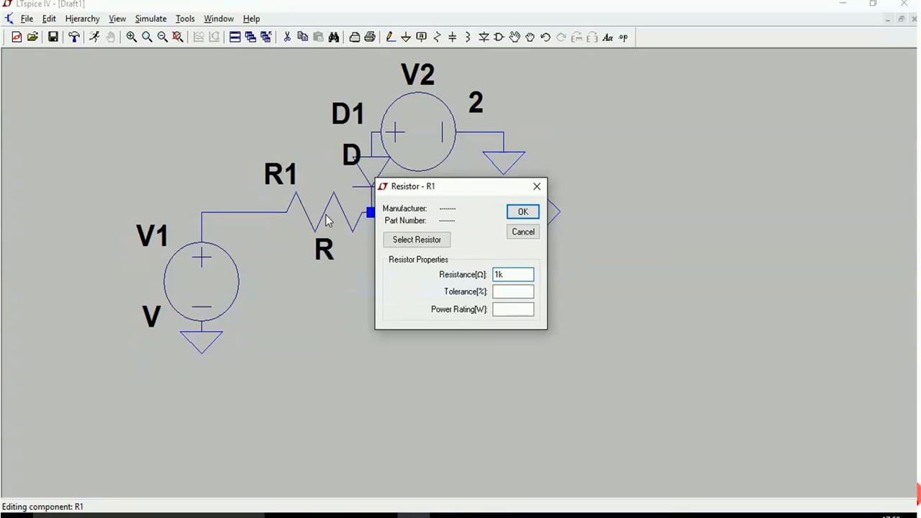
click(522, 211)
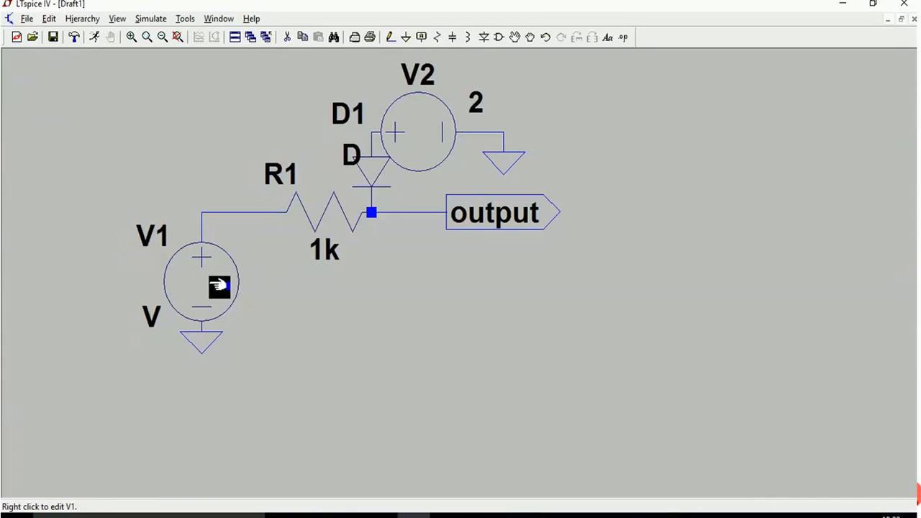
mouse_move(195, 293)
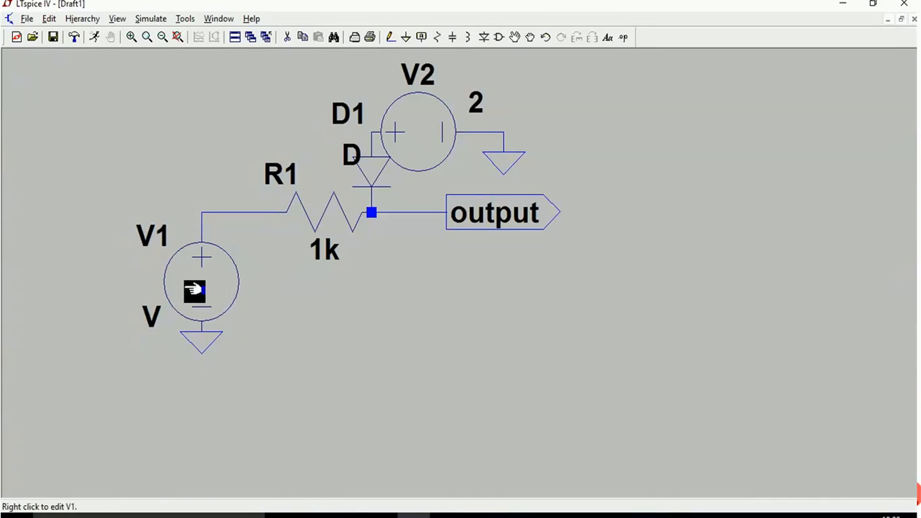
mouse_move(223, 294)
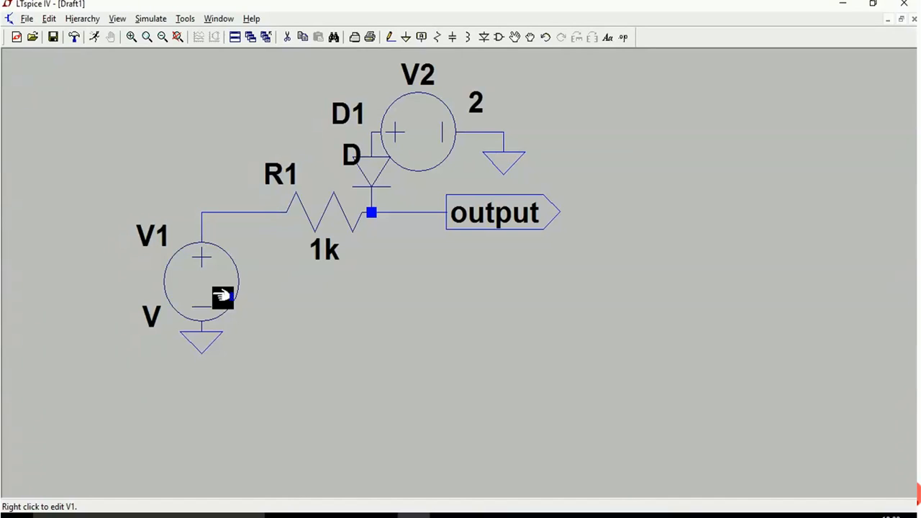
mouse_move(218, 285)
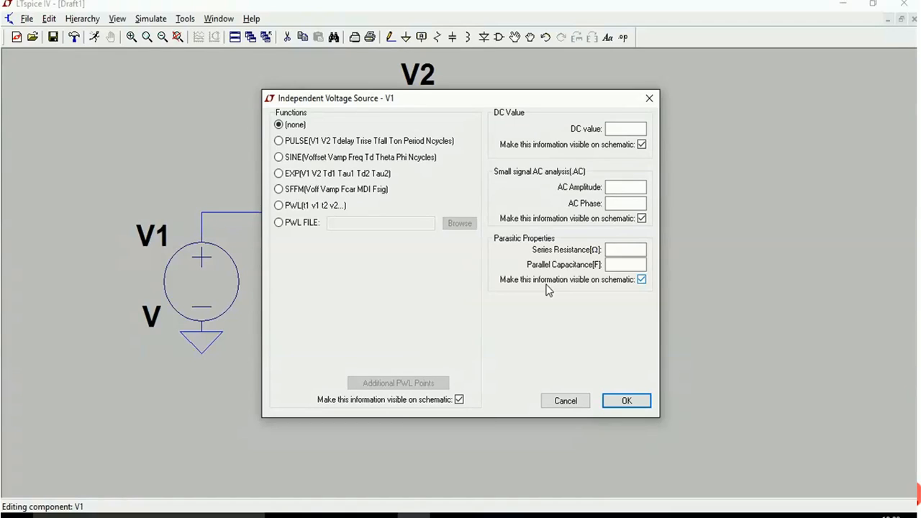
mouse_move(382, 178)
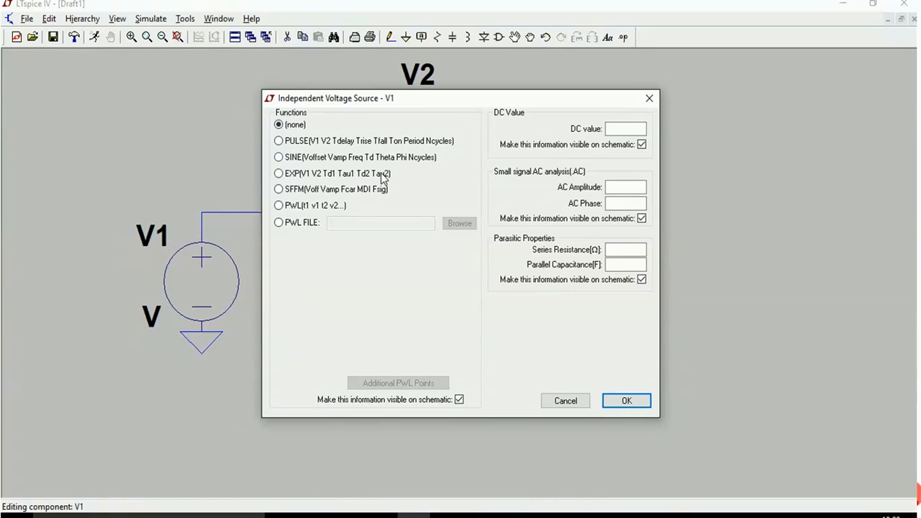
mouse_move(313, 223)
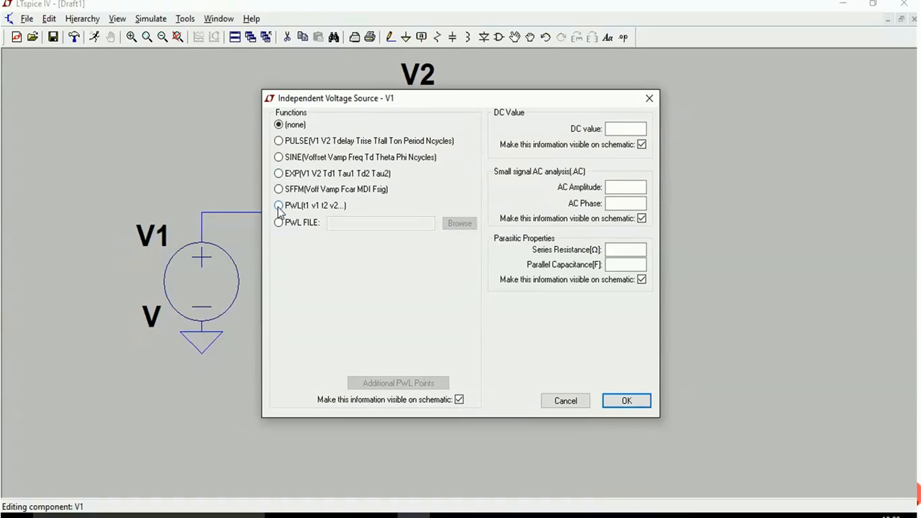
Make V1 a PWL source with points time 0 / -4 V and time 8 / 4 V.
click(278, 205)
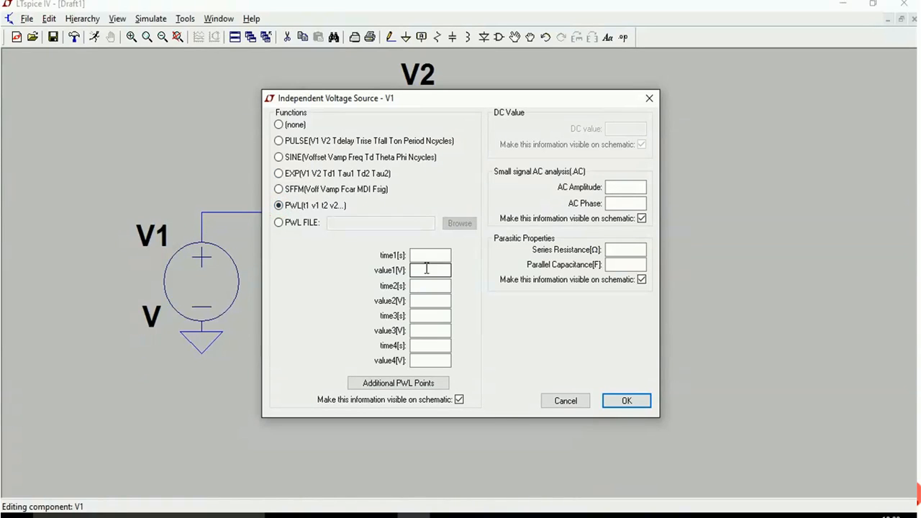
click(430, 255)
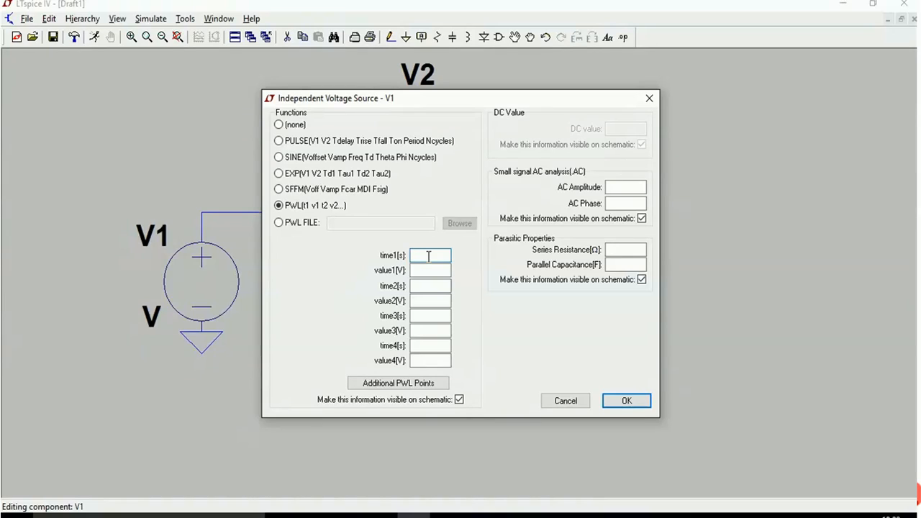
text(0)
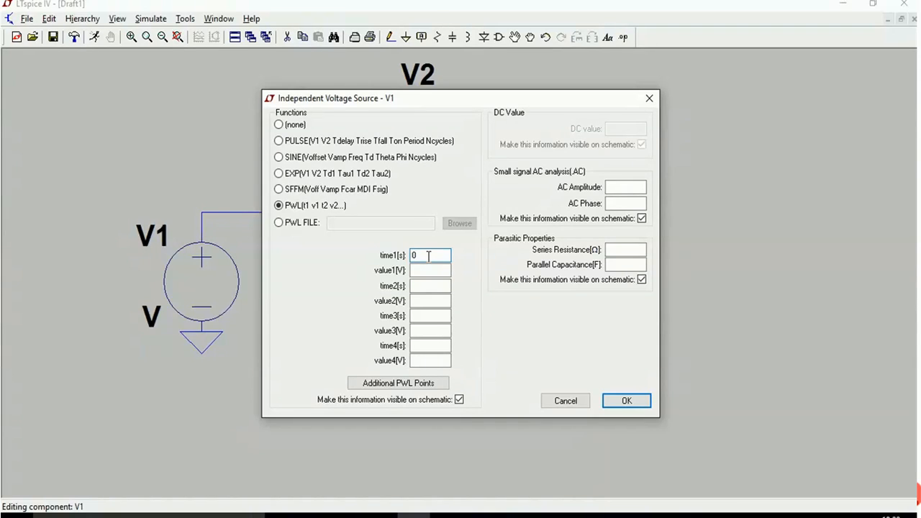
click(429, 270)
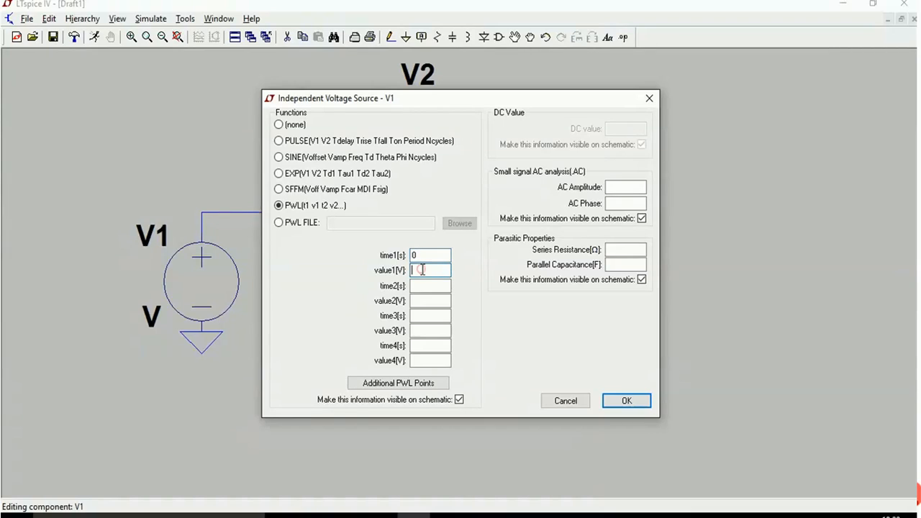
text(1)
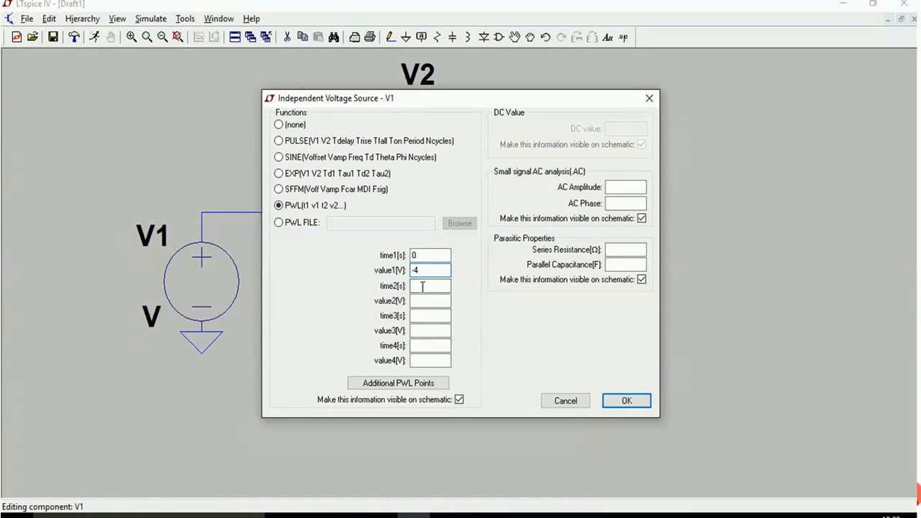
click(430, 286)
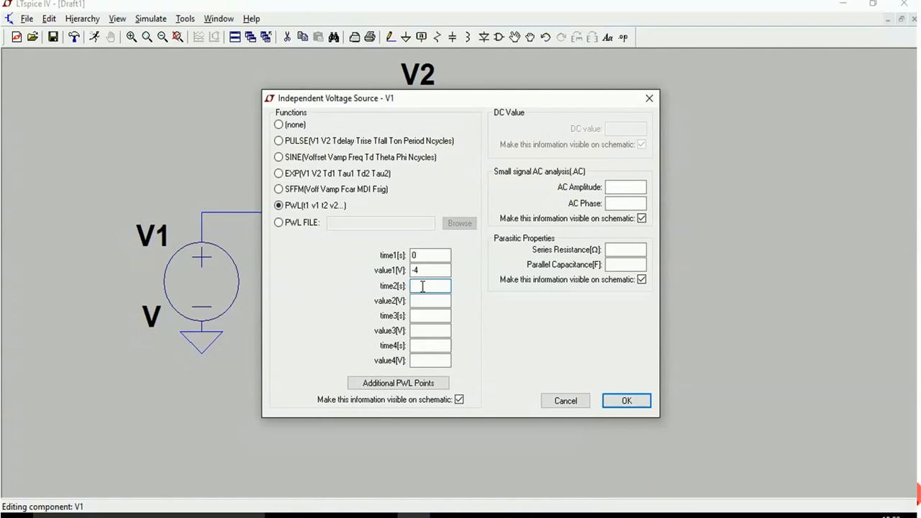
text(8)
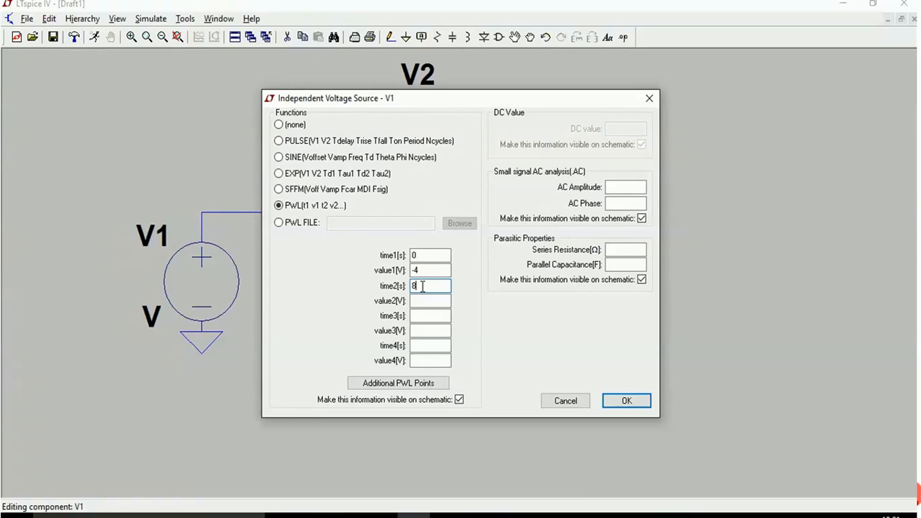
click(429, 300)
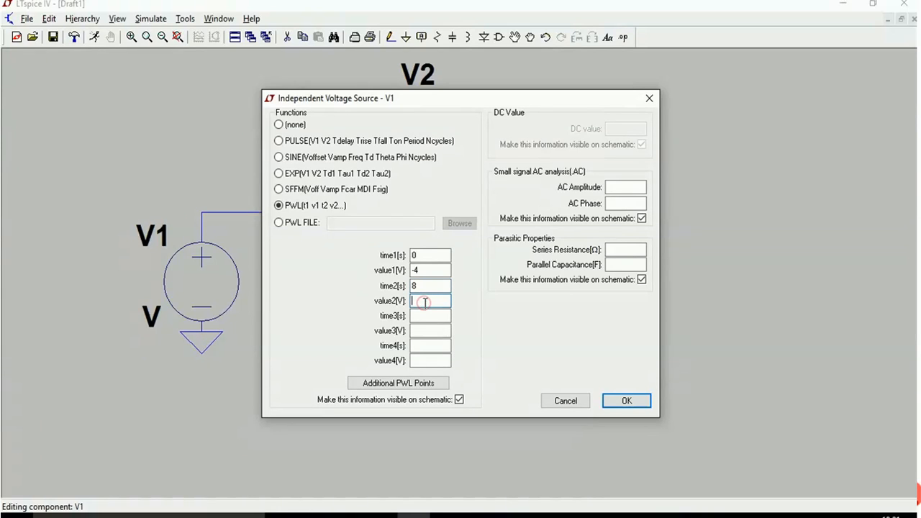
click(429, 300)
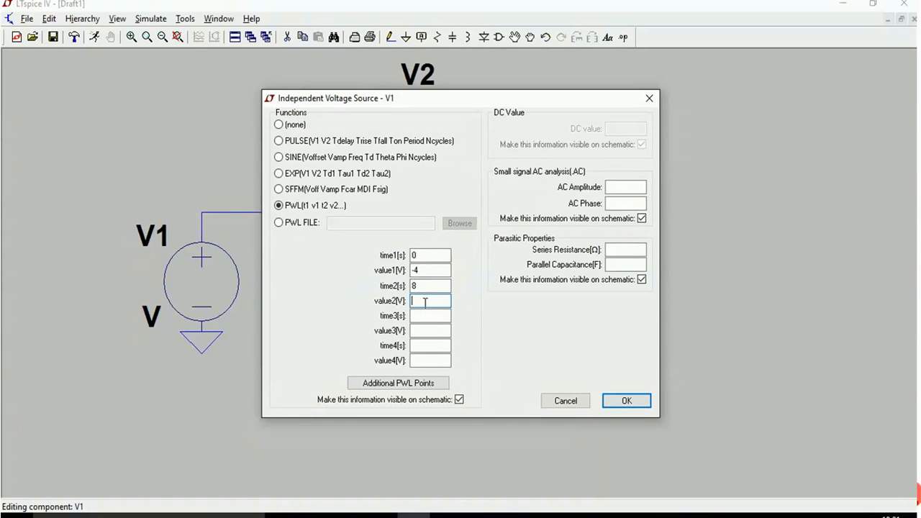
text(4)
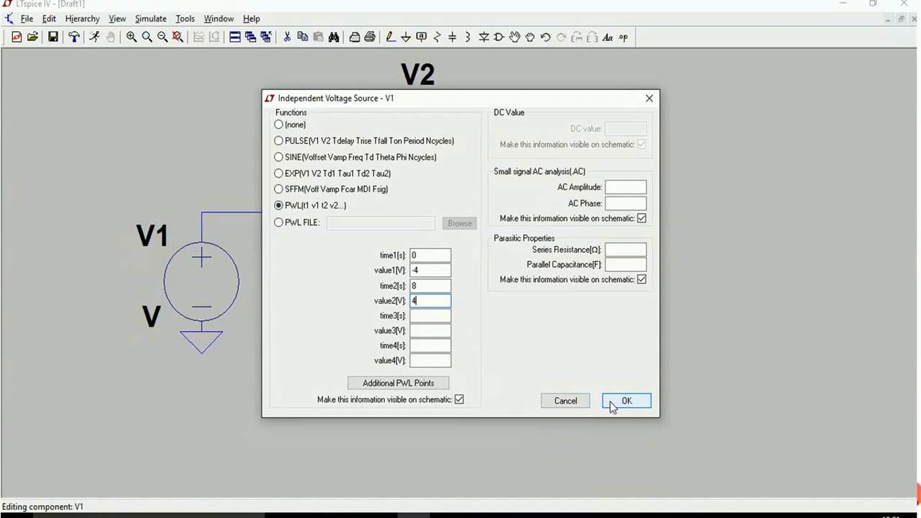
click(626, 400)
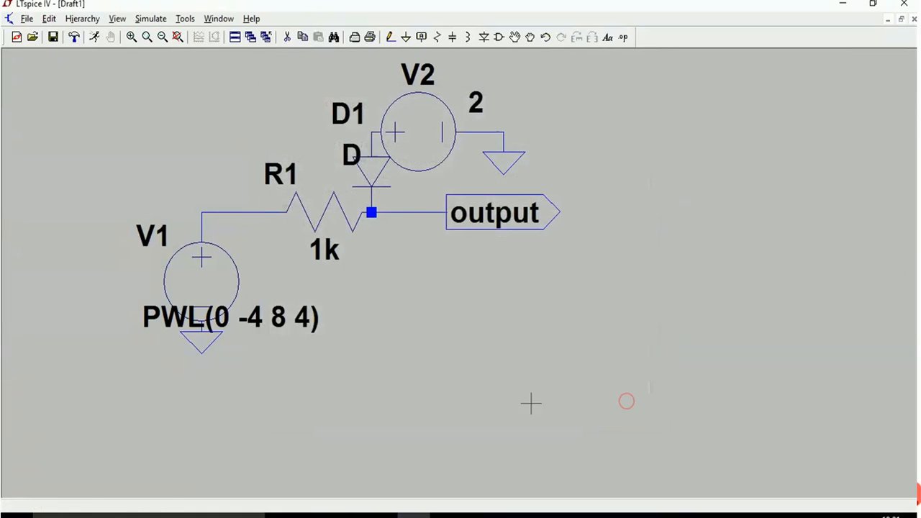
mouse_move(469, 85)
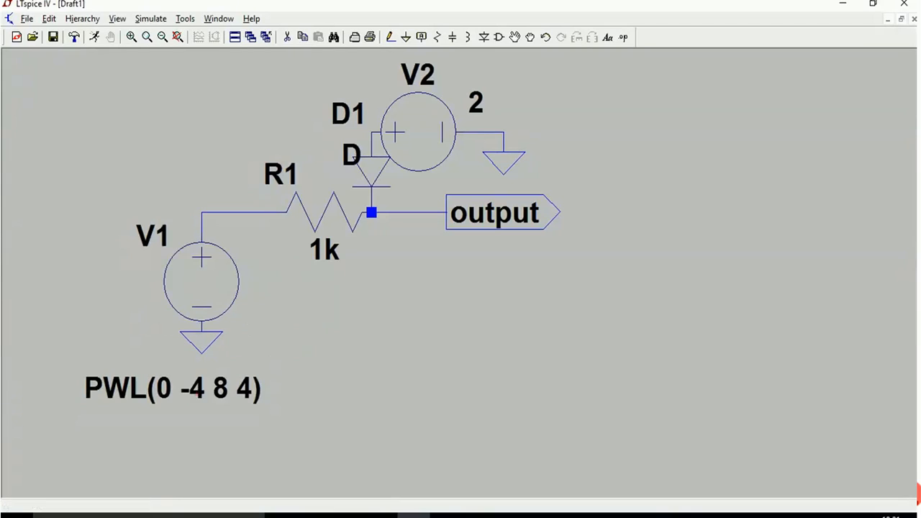
mouse_move(504, 378)
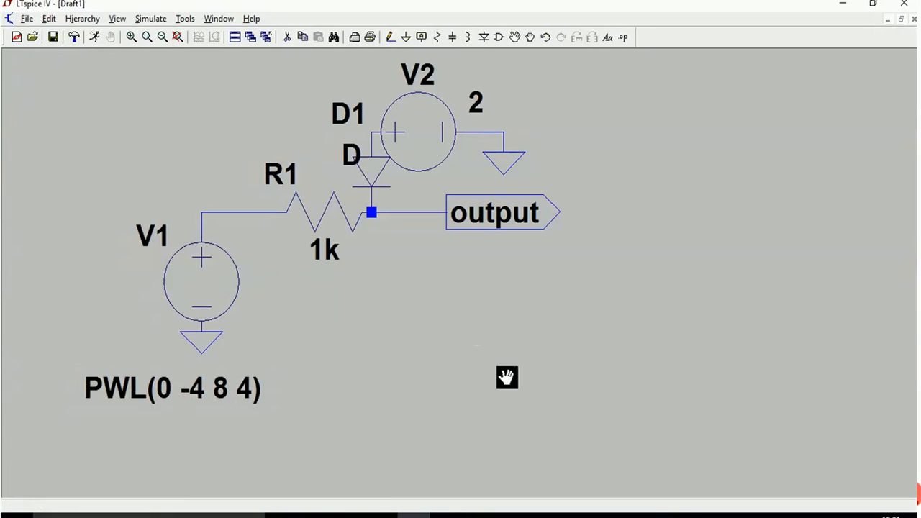
mouse_move(554, 75)
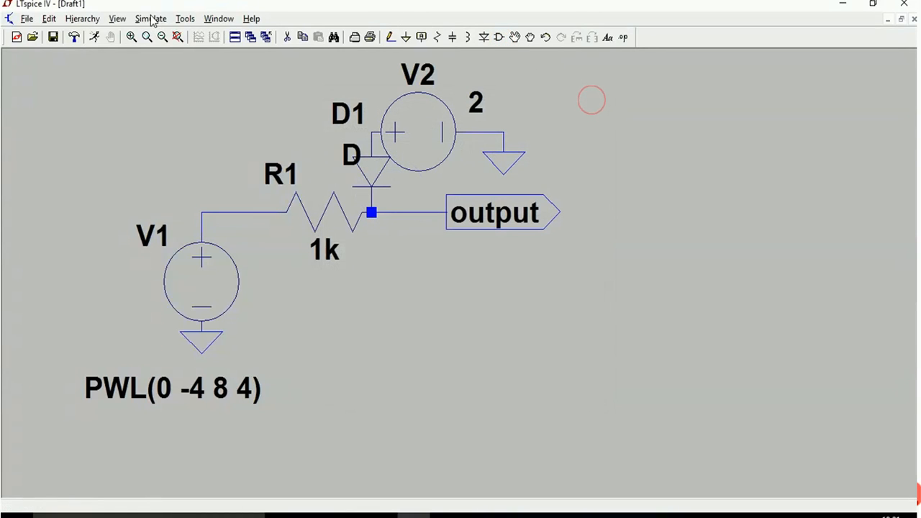
Add a transient analysis with stop time 10 s (.tran 10) and run the simulation.
click(151, 18)
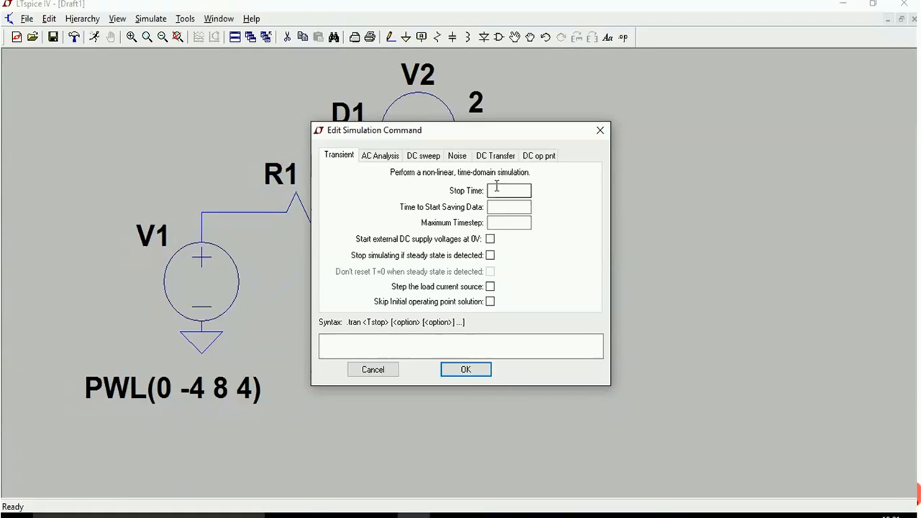
click(508, 190)
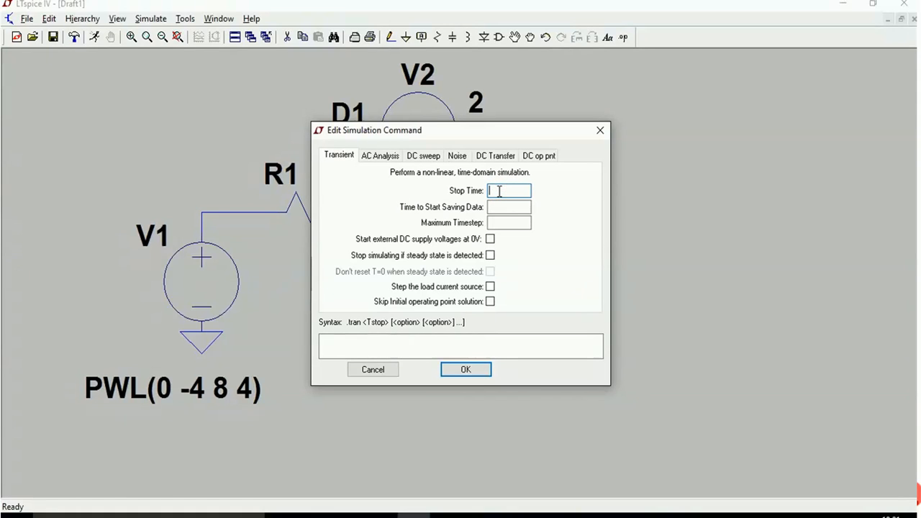
text(10)
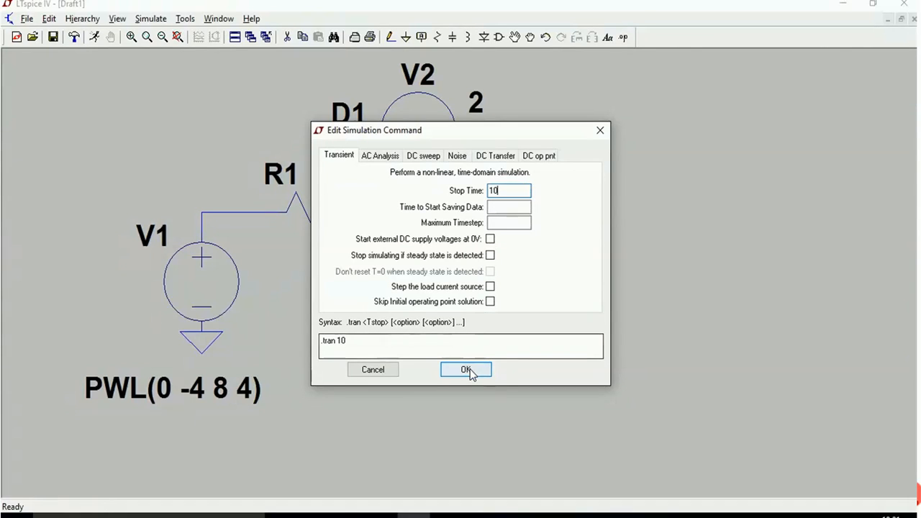
click(466, 369)
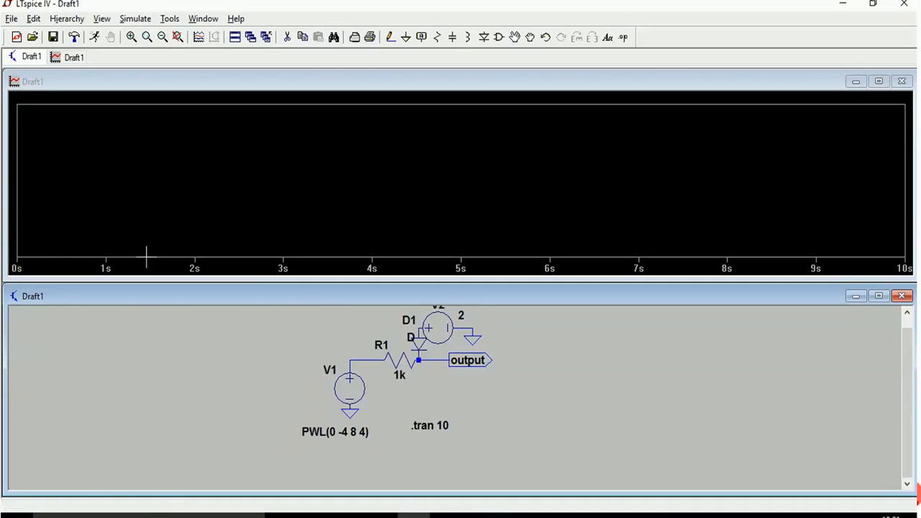
mouse_move(362, 359)
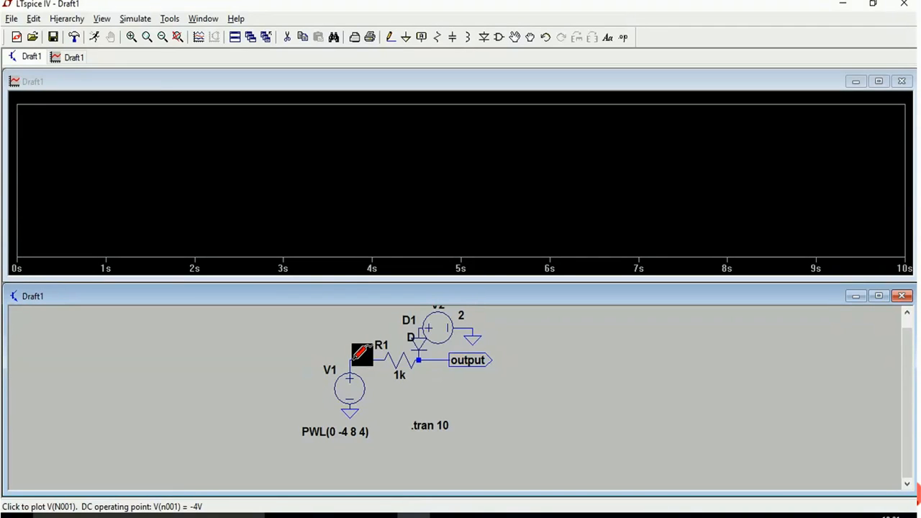
Probe the input node V(n001) and the output net so both traces appear in the plot.
click(354, 354)
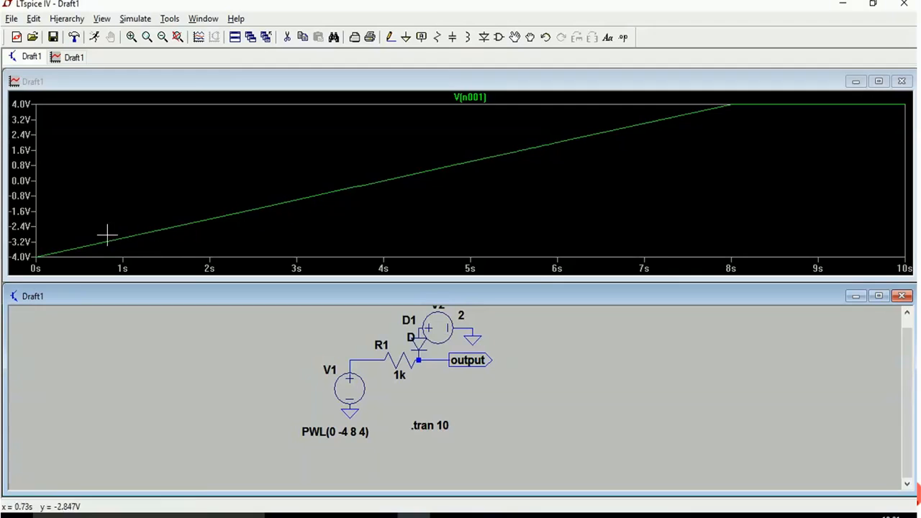
mouse_move(431, 208)
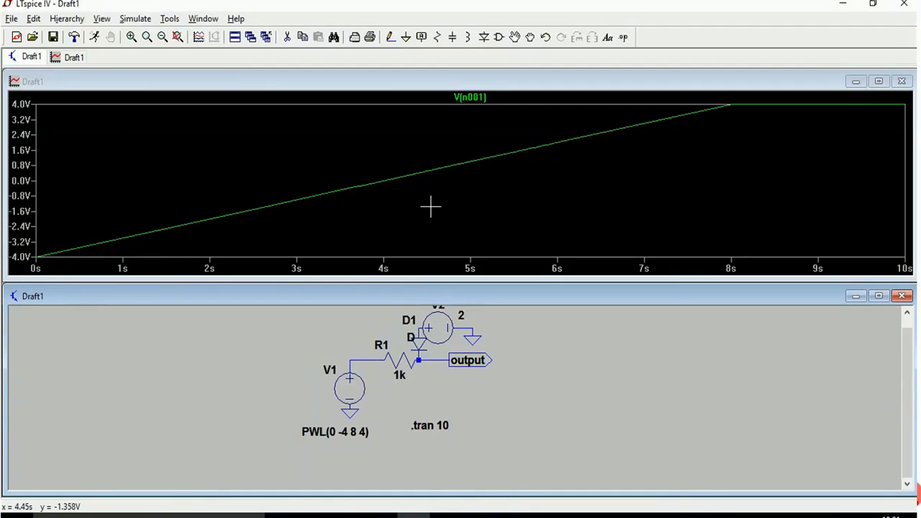
mouse_move(727, 110)
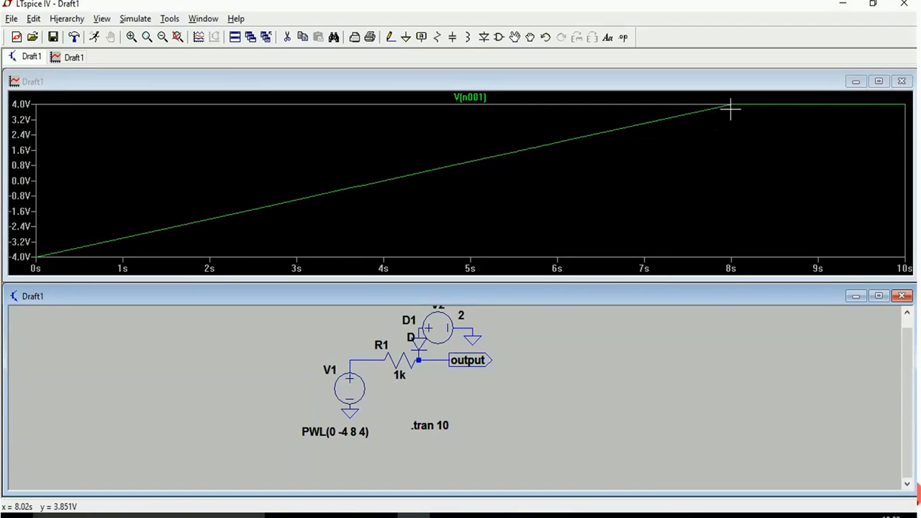
mouse_move(464, 188)
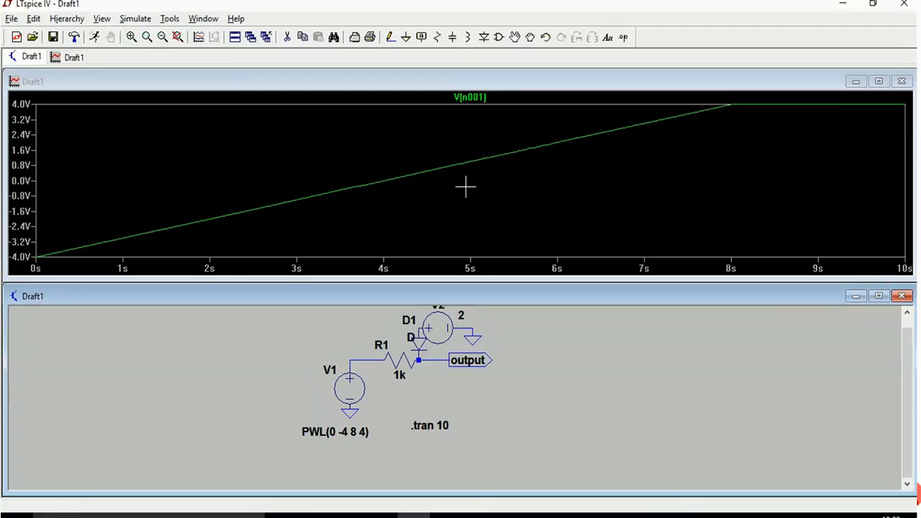
mouse_move(309, 204)
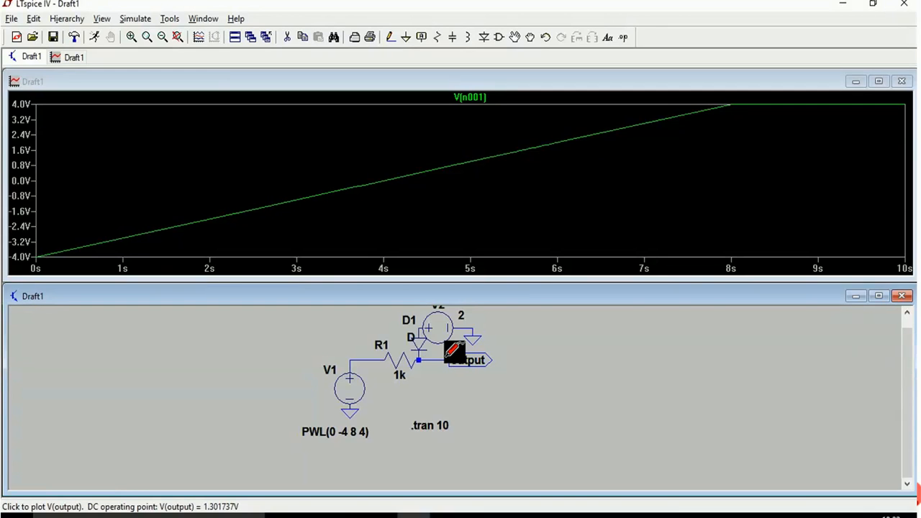
click(453, 358)
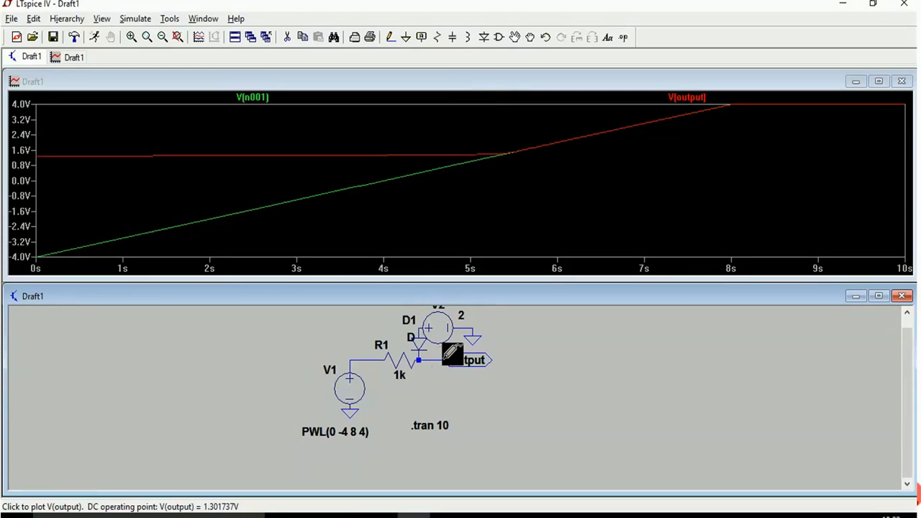
mouse_move(246, 171)
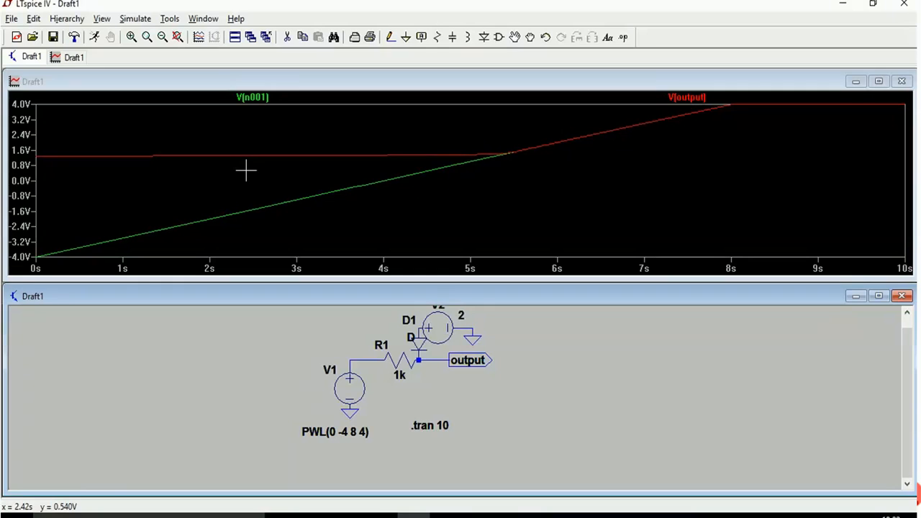
mouse_move(835, 130)
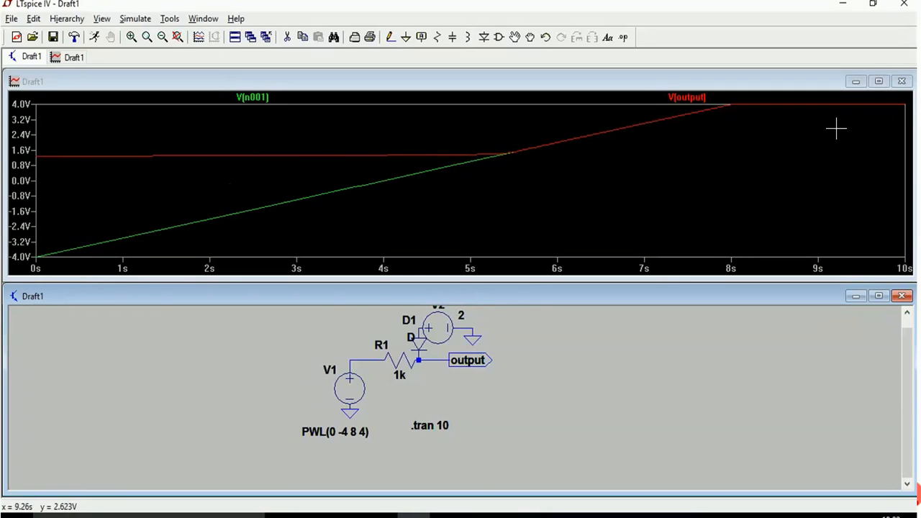
mouse_move(132, 132)
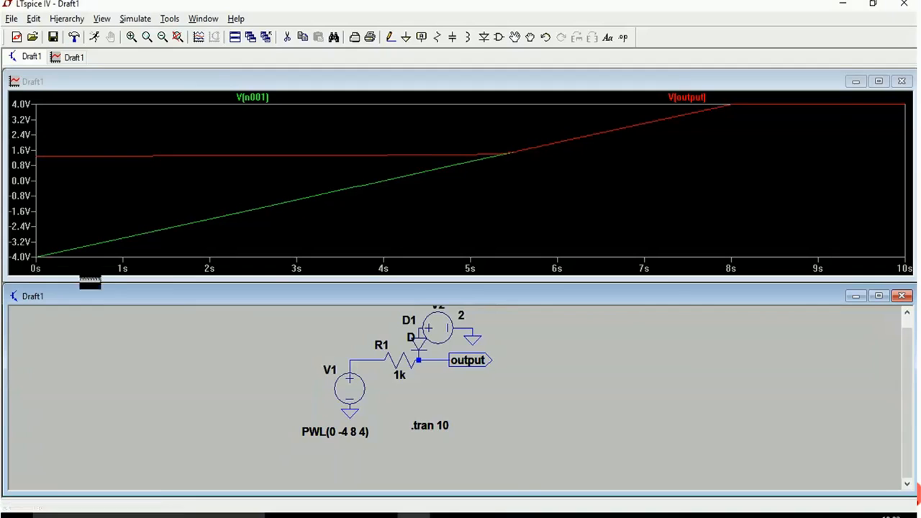
mouse_move(378, 252)
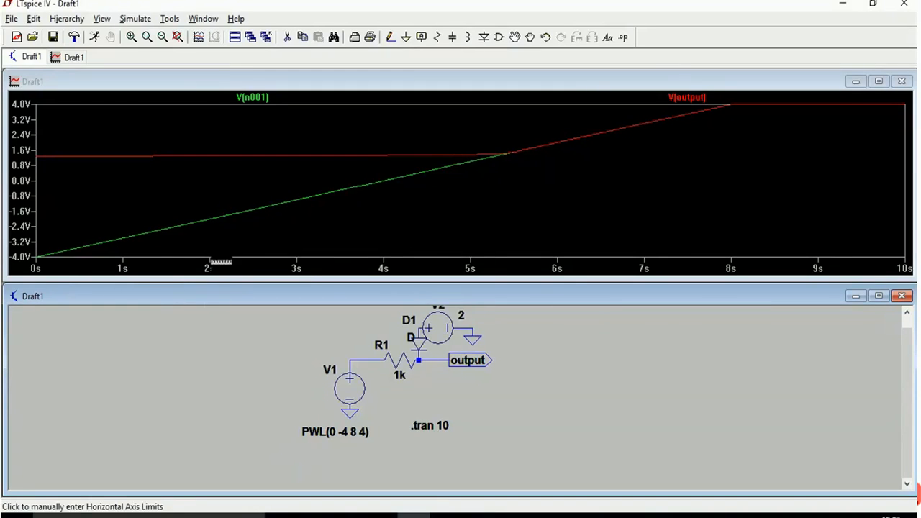
click(214, 267)
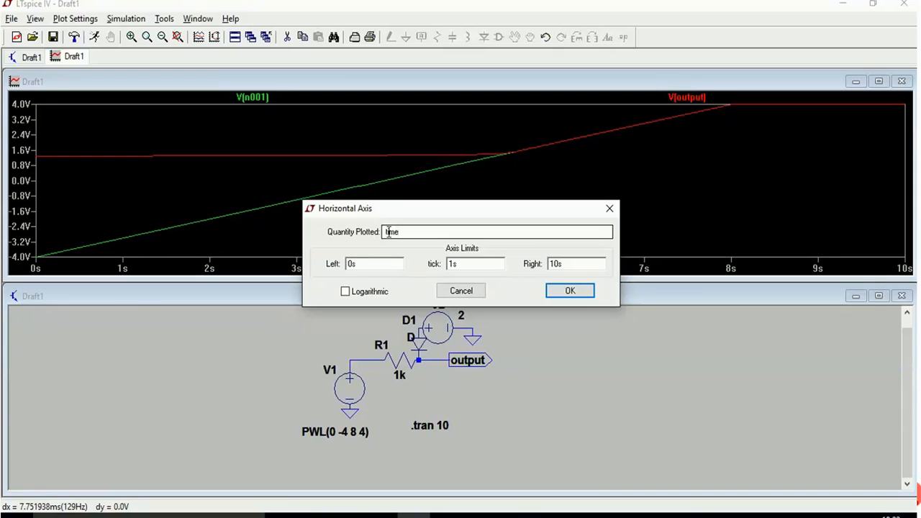
click(608, 209)
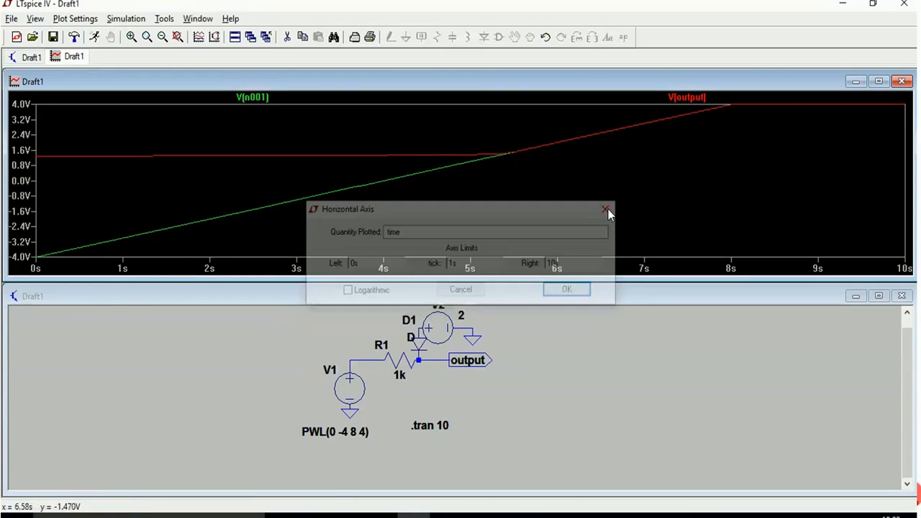
click(604, 210)
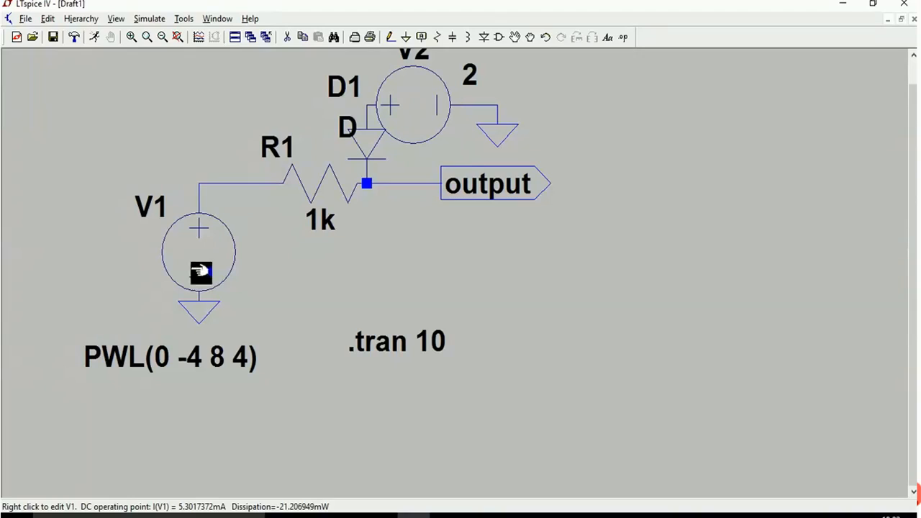
mouse_move(208, 184)
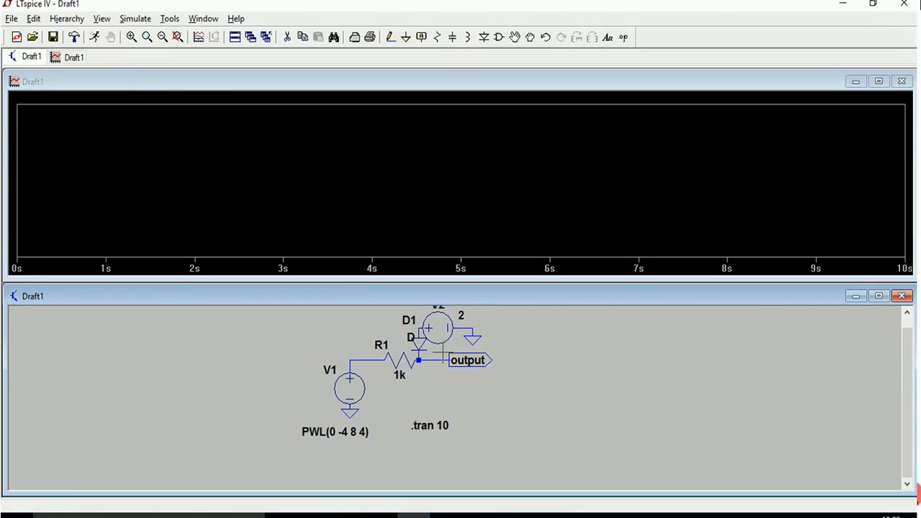
Probe the output net to plot V(output) alone on the cleared graph.
click(438, 362)
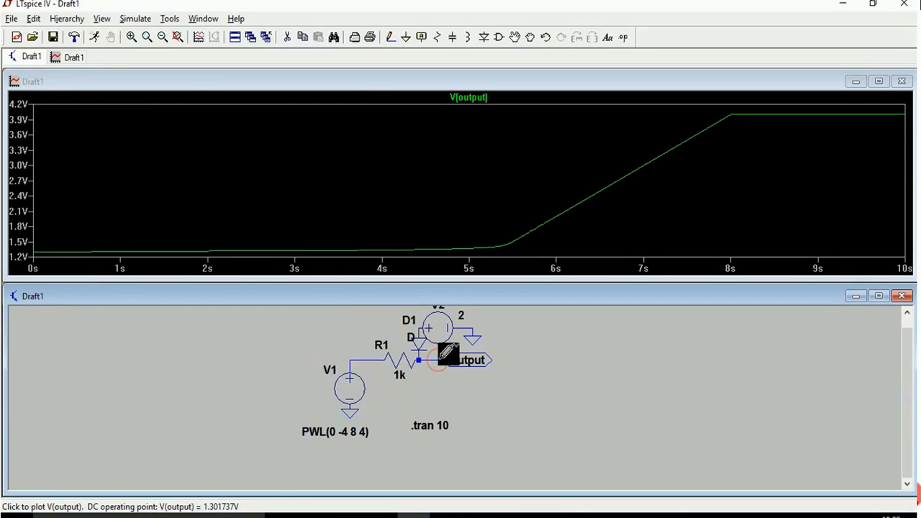
mouse_move(41, 248)
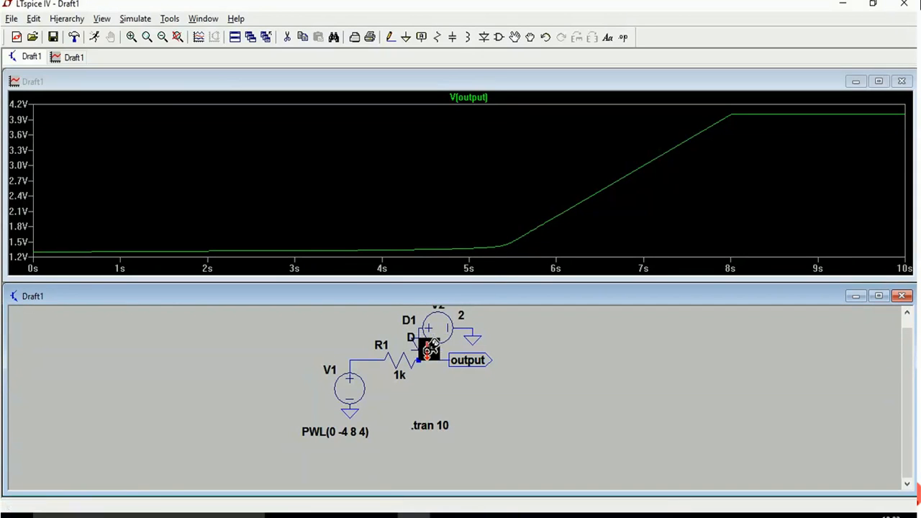
mouse_move(707, 116)
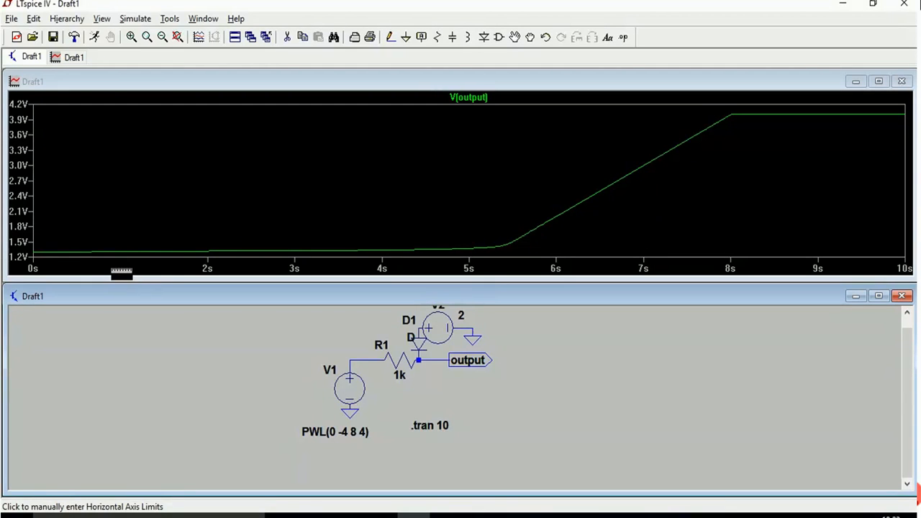
Change the horizontal axis quantity to V(n001), giving the -4 V to 4 V transfer characteristic.
click(121, 268)
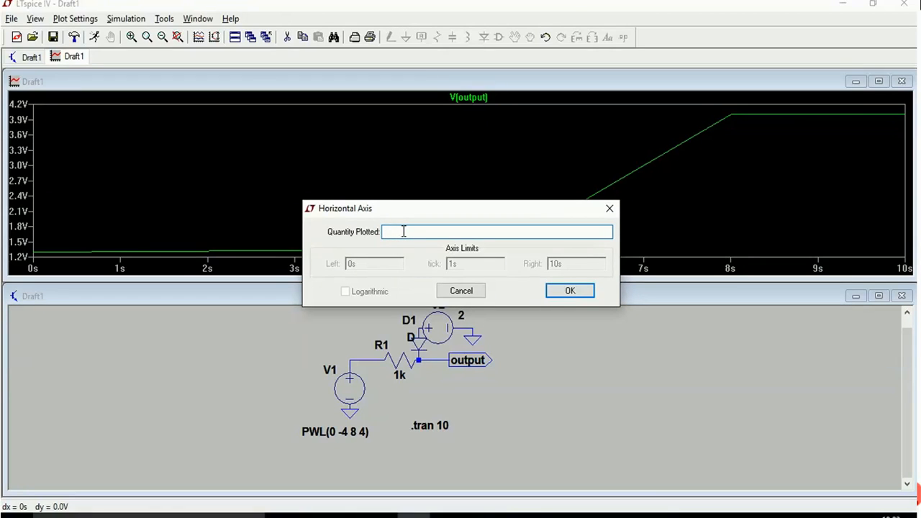
text(V(n001)
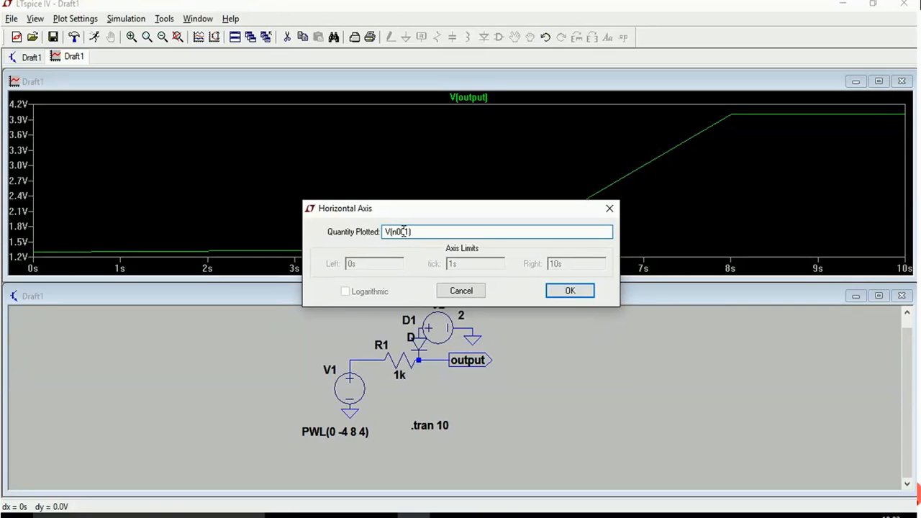
click(570, 290)
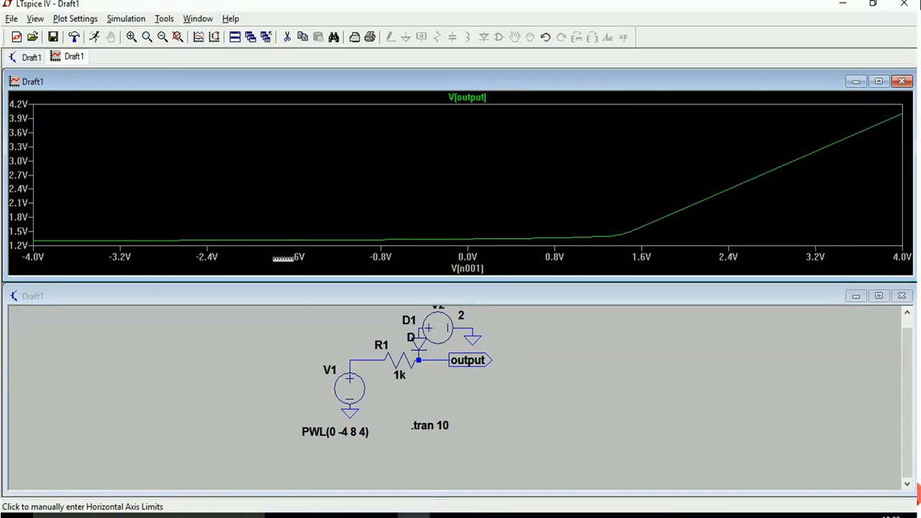
mouse_move(620, 245)
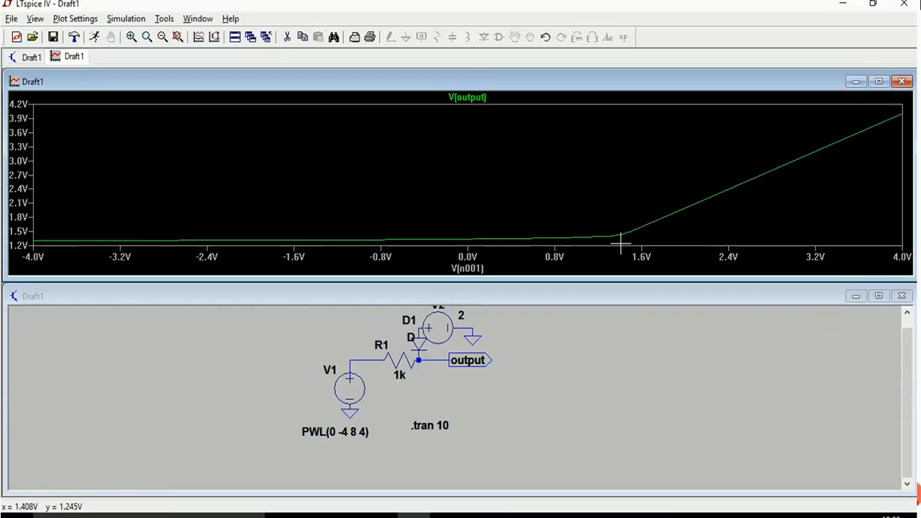
mouse_move(616, 241)
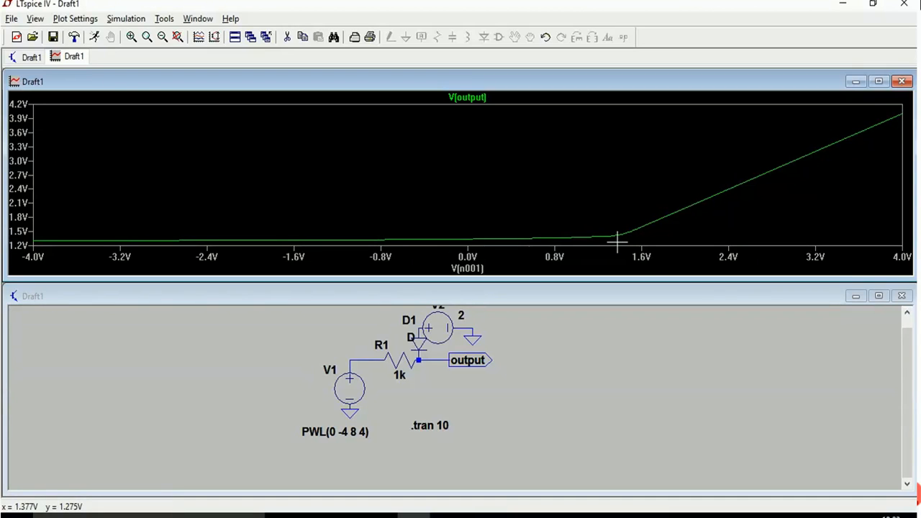
mouse_move(121, 256)
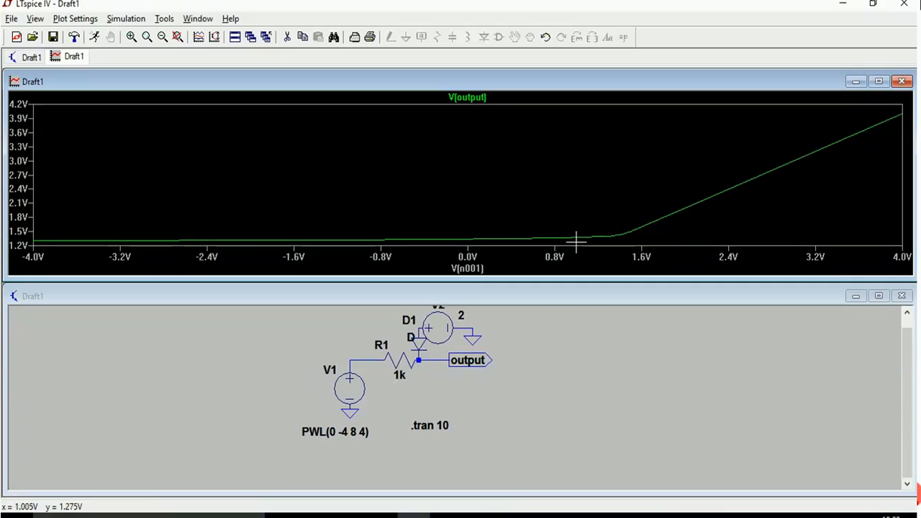
mouse_move(828, 237)
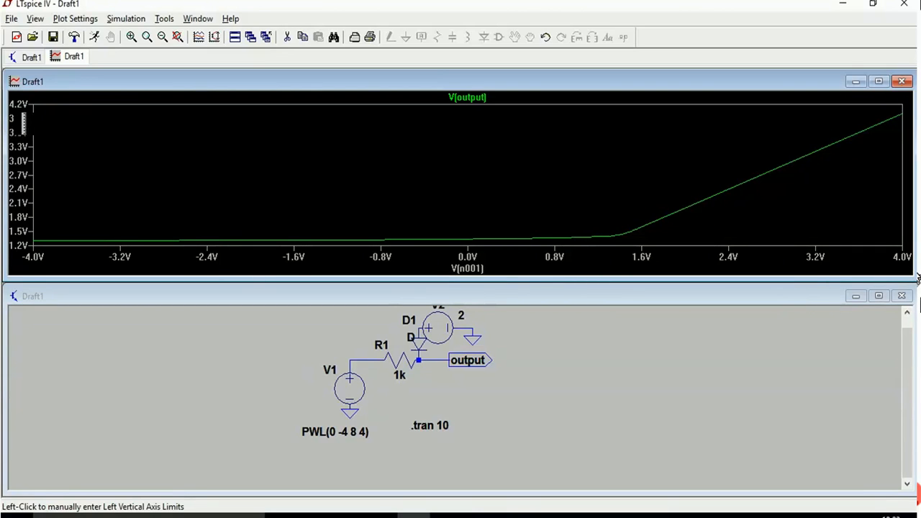
mouse_move(664, 223)
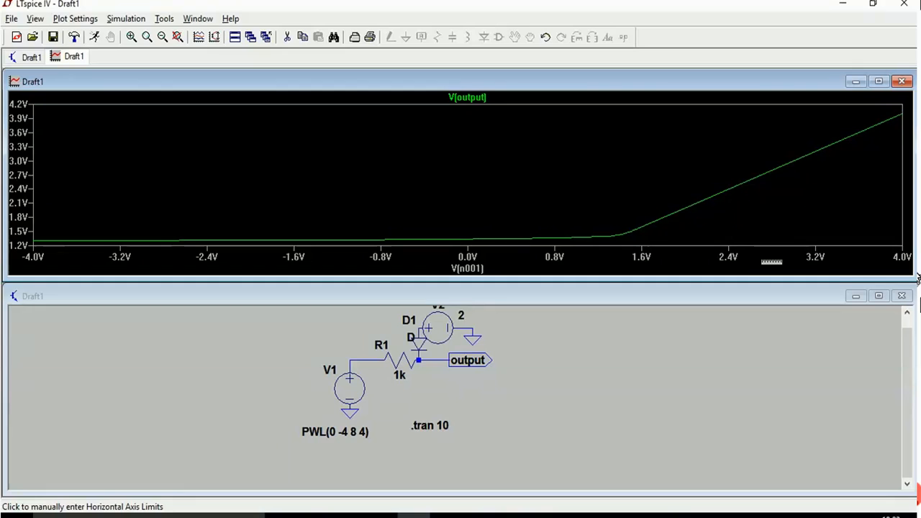
mouse_move(797, 222)
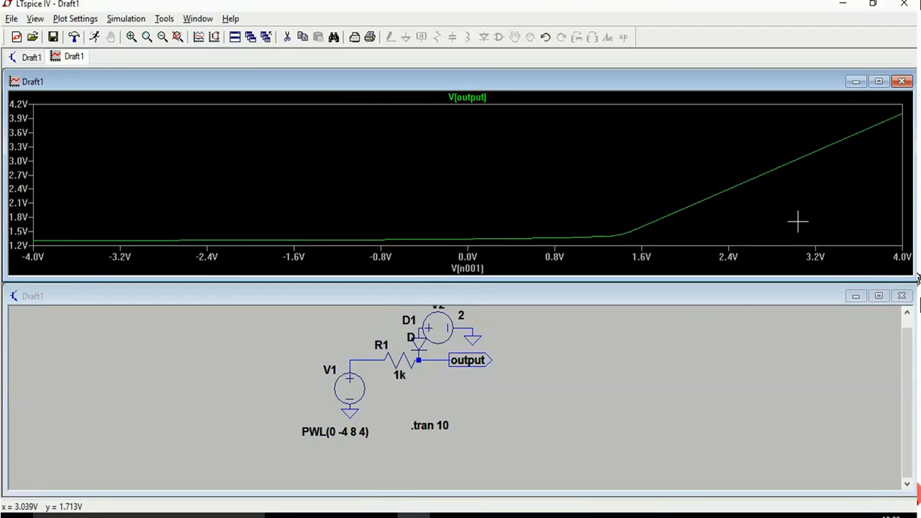
mouse_move(836, 223)
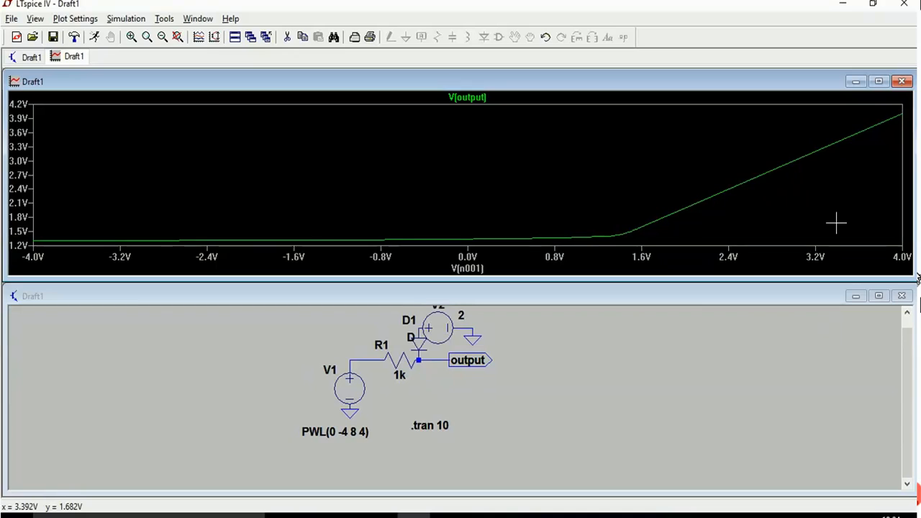
mouse_move(895, 108)
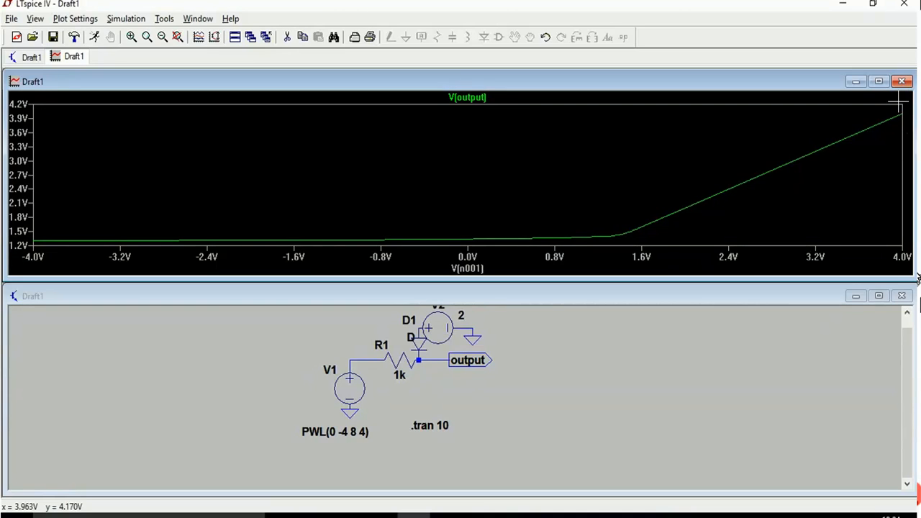
mouse_move(880, 147)
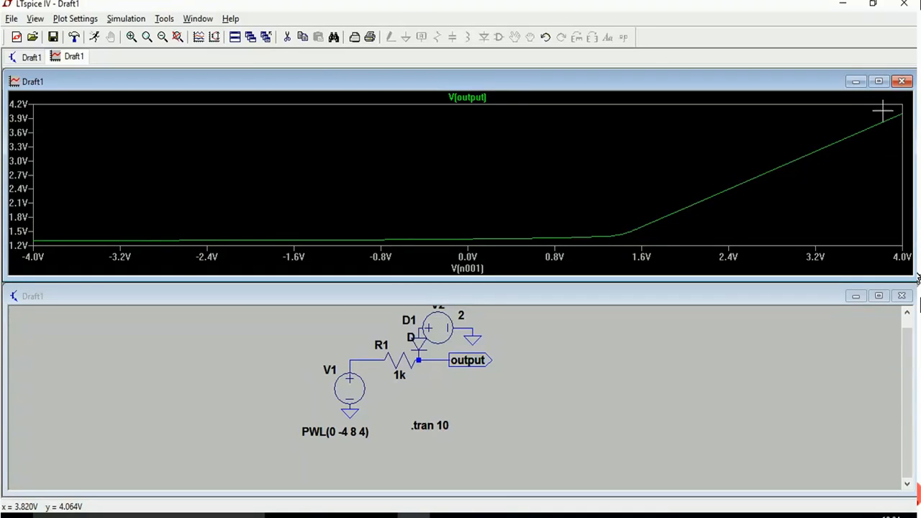
mouse_move(879, 101)
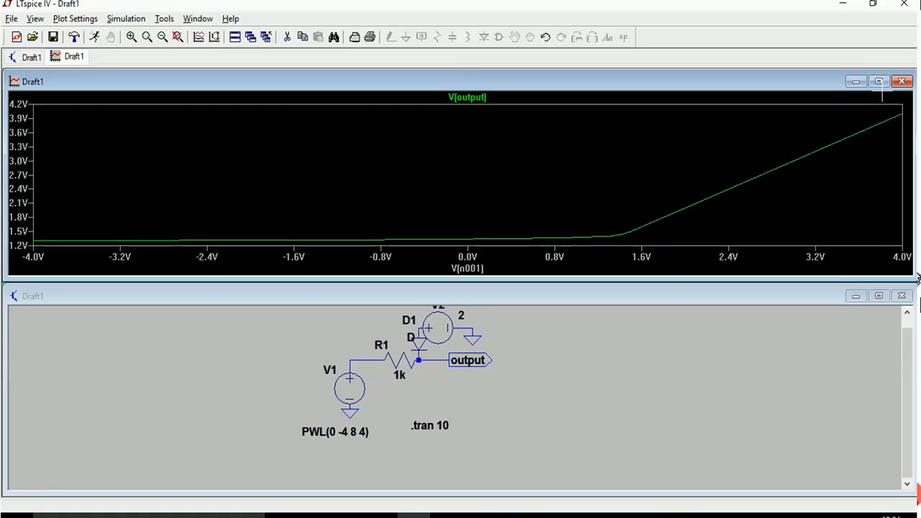